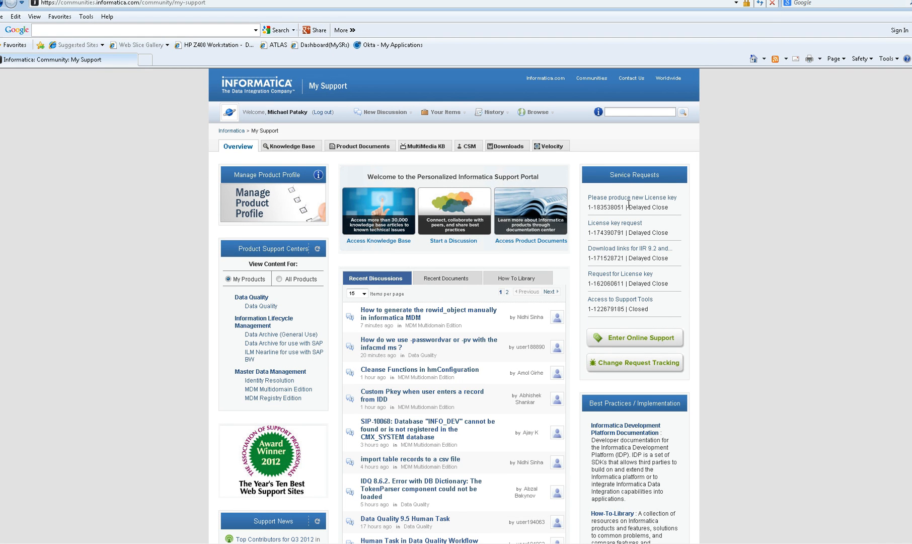
pyautogui.moveTo(628, 343)
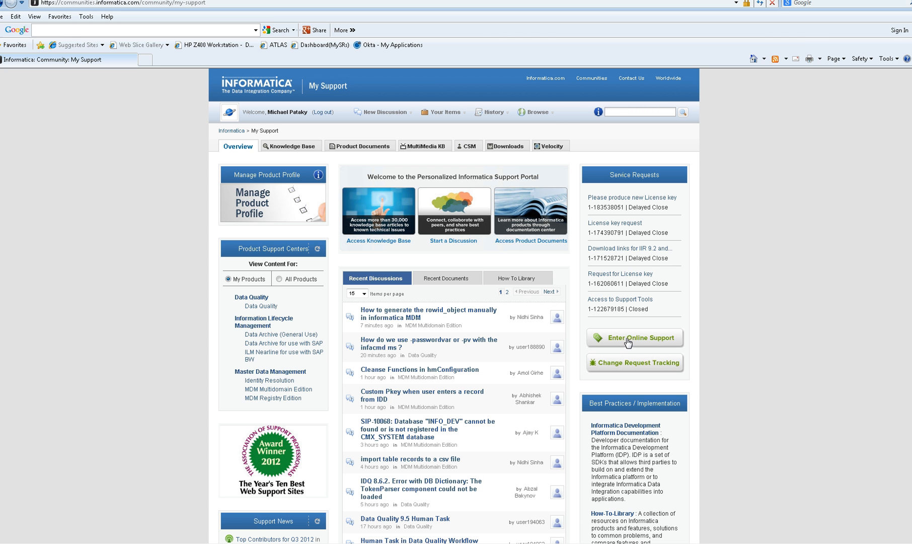
# Step: Enter Online Support from the My Support page, loading the ATLAS portal in a new window
pyautogui.click(634, 338)
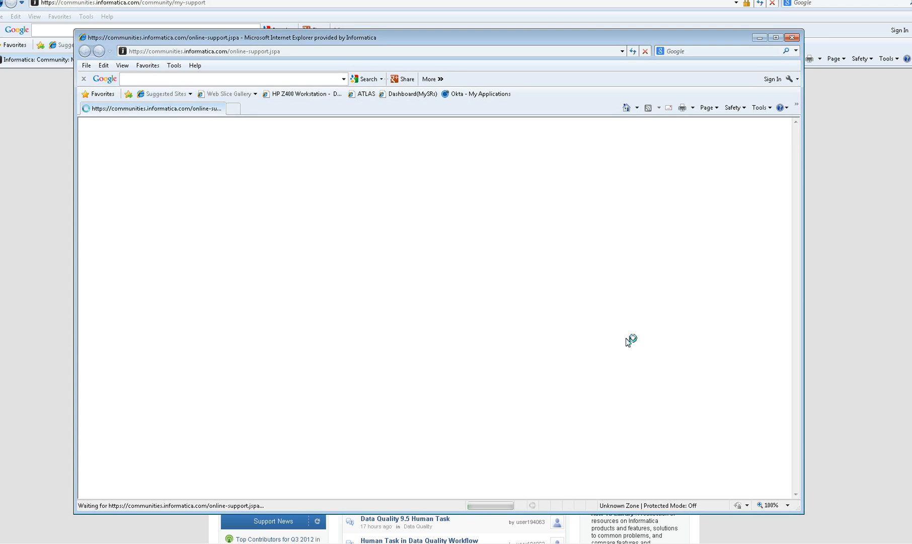
pyautogui.moveTo(259, 266)
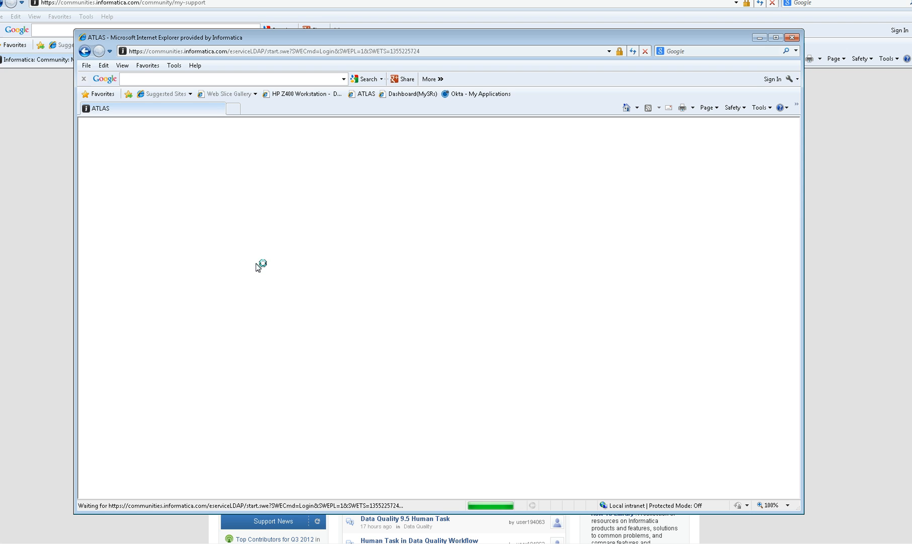
pyautogui.moveTo(213, 268)
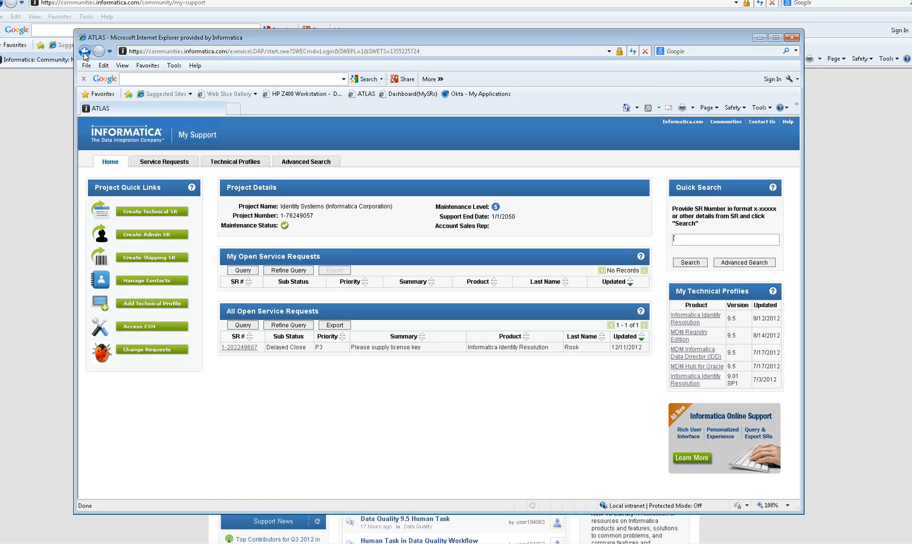
pyautogui.click(83, 51)
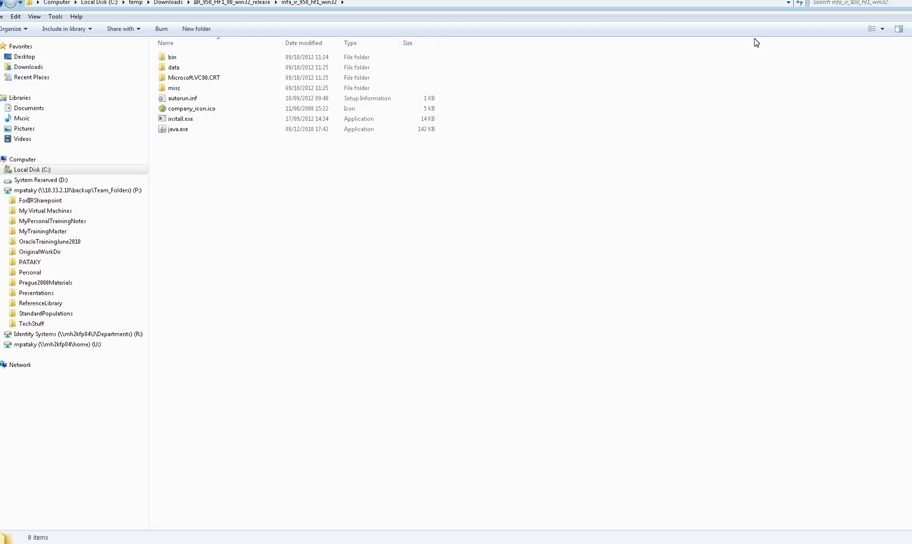
pyautogui.moveTo(746, 43)
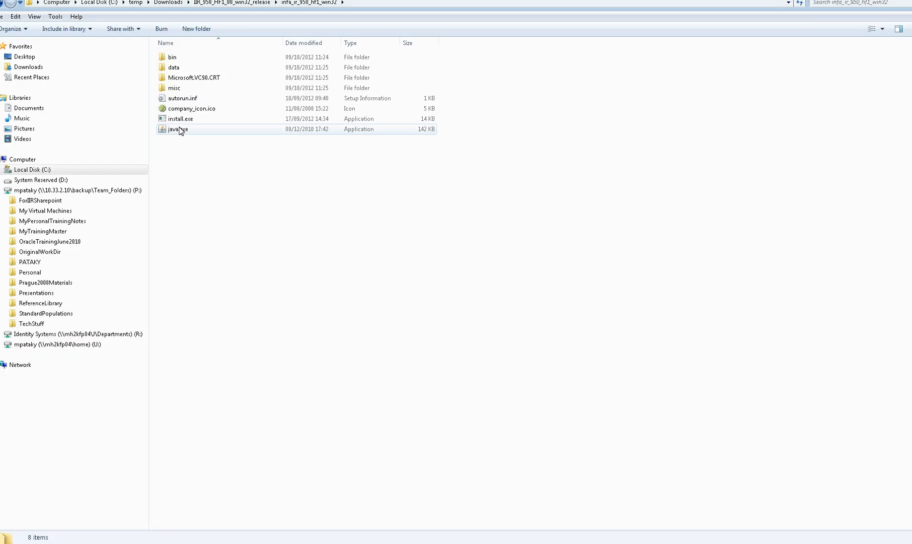
pyautogui.moveTo(178, 122)
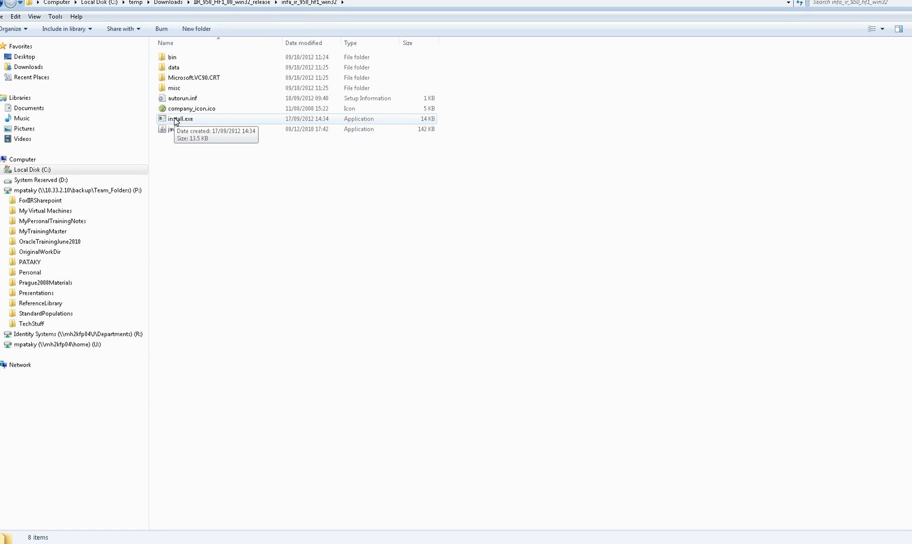
# Step: Run install.exe from the release folder to launch the IR Installer
pyautogui.click(182, 119)
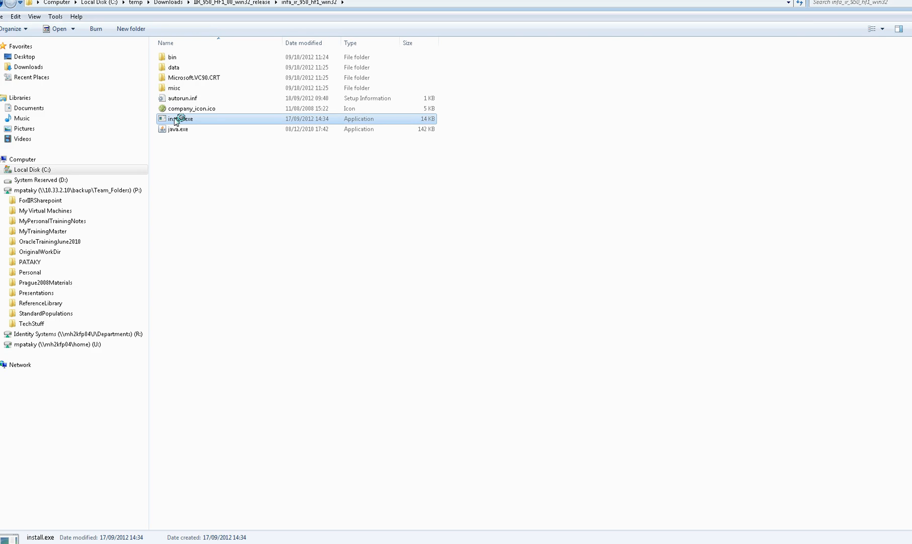
pyautogui.doubleClick(178, 119)
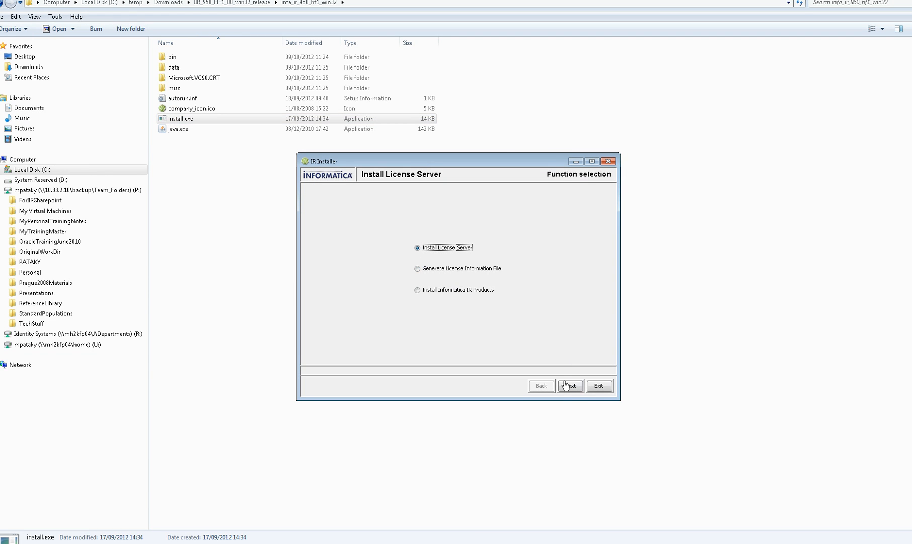
# Step: Configure the license server for C:\InformaticaIRtemp on localhost port 1660 and reach the summary
pyautogui.click(570, 386)
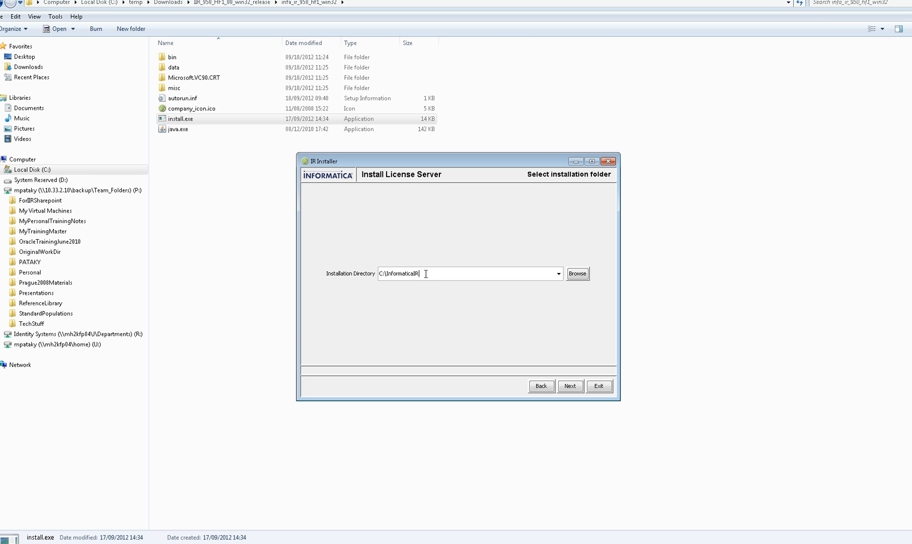
pyautogui.write('tem')
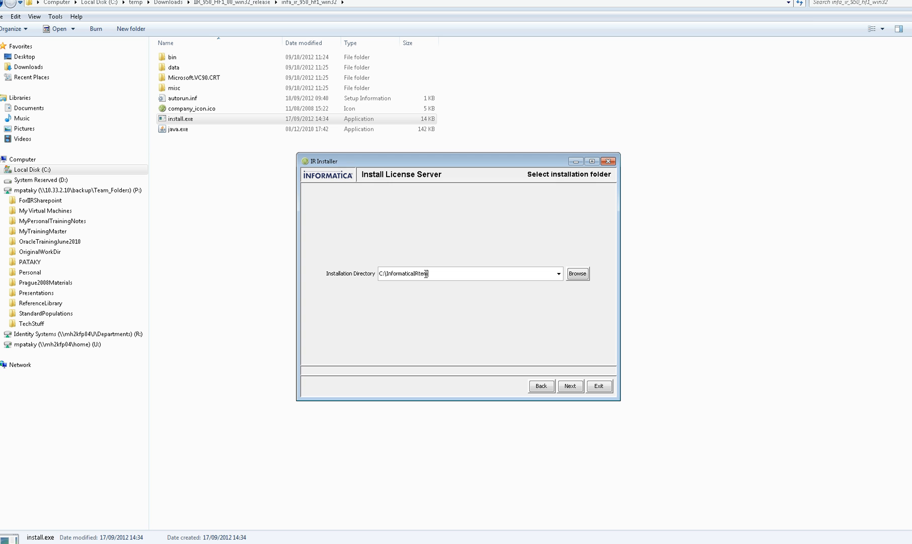
pyautogui.moveTo(512, 310)
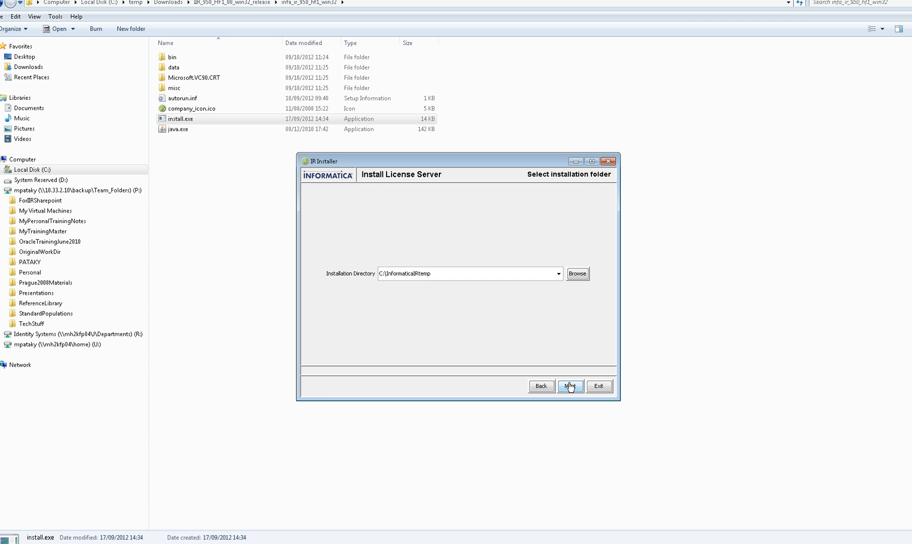
pyautogui.click(570, 386)
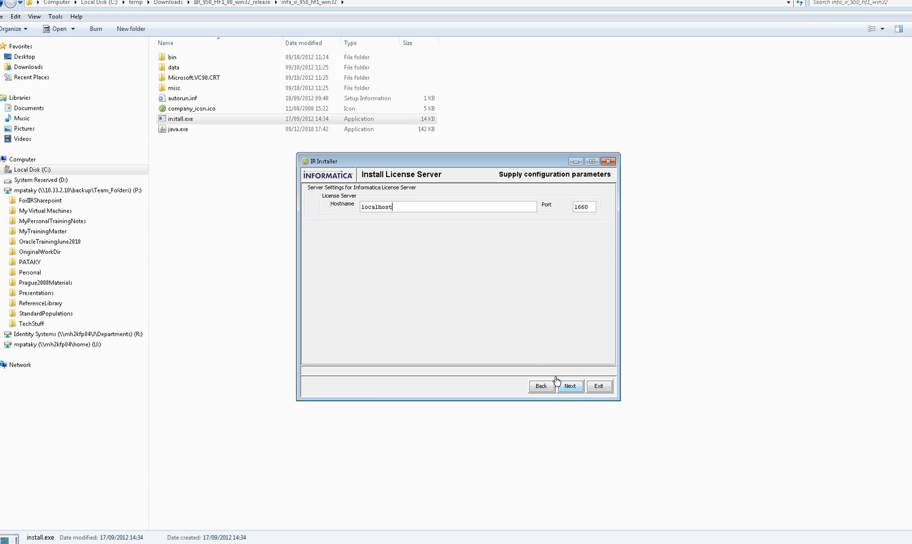
pyautogui.moveTo(526, 345)
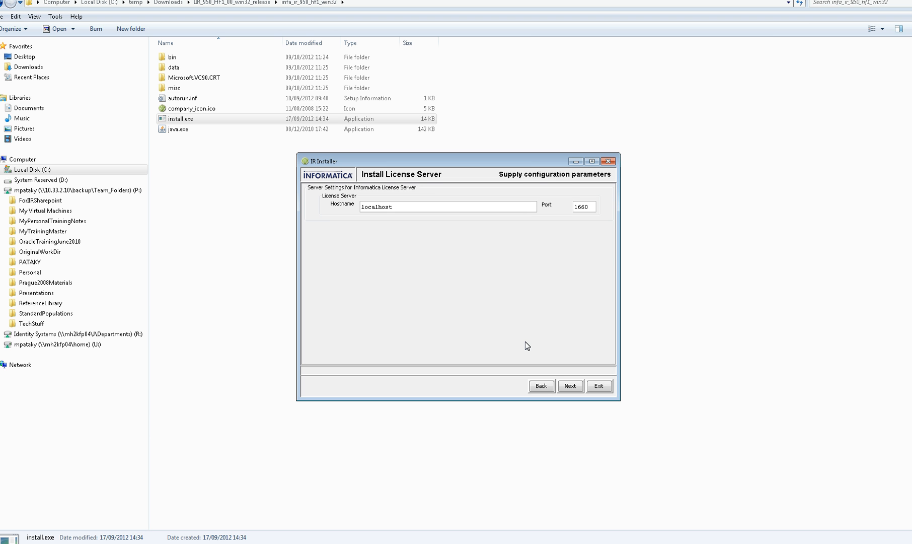
pyautogui.click(448, 207)
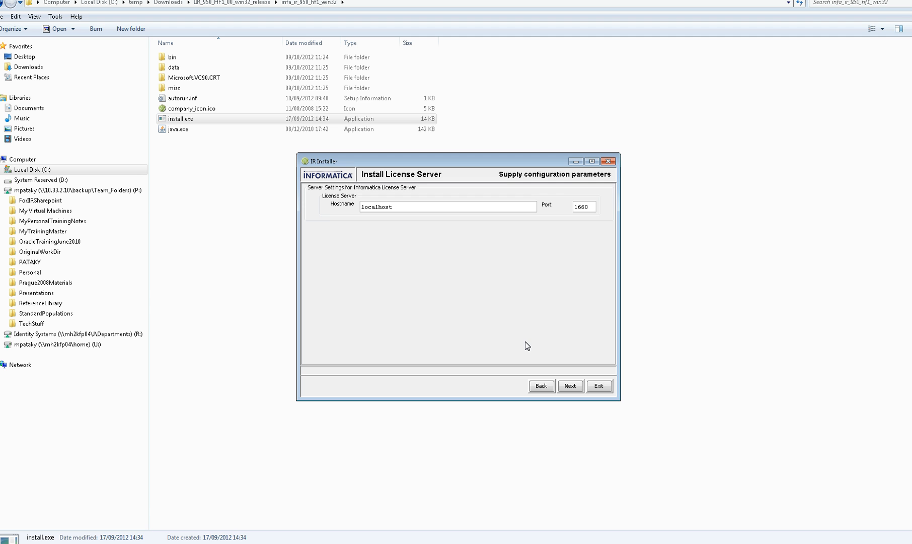
pyautogui.moveTo(564, 347)
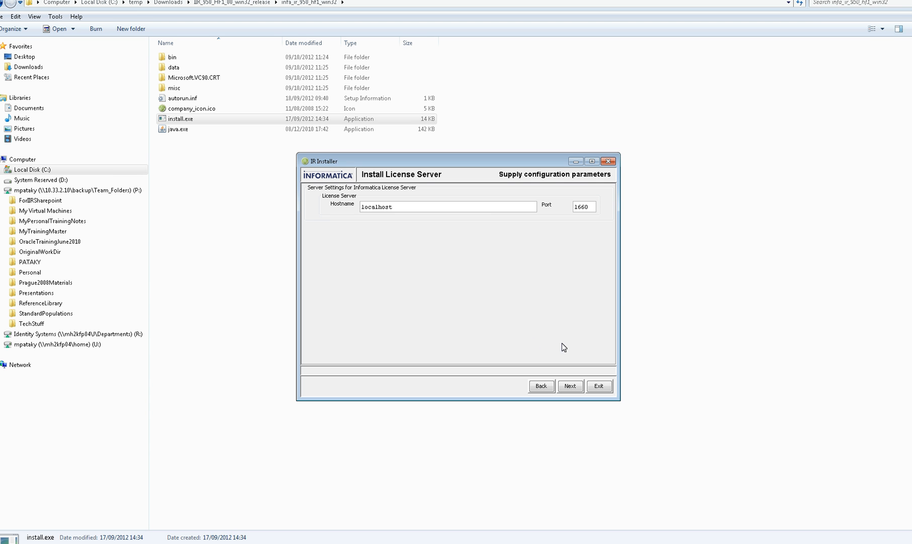
pyautogui.moveTo(569, 339)
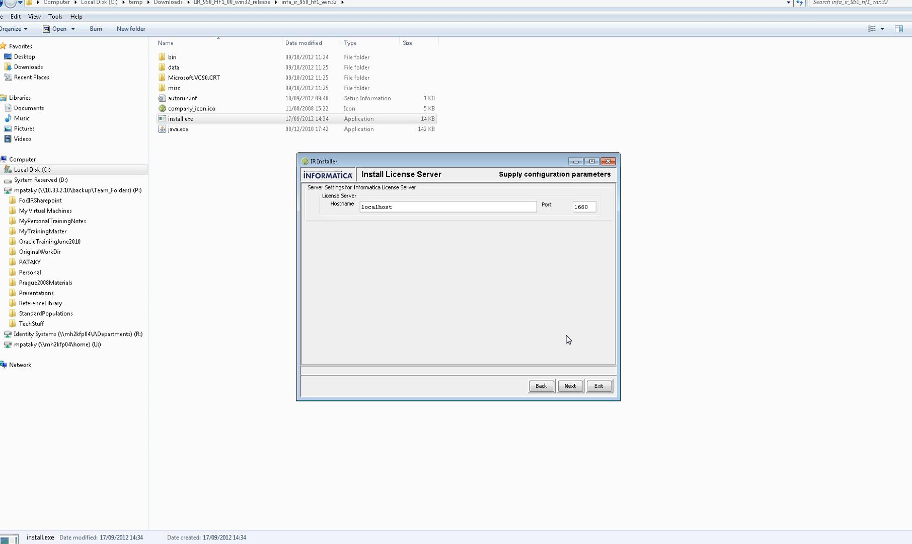
pyautogui.moveTo(572, 347)
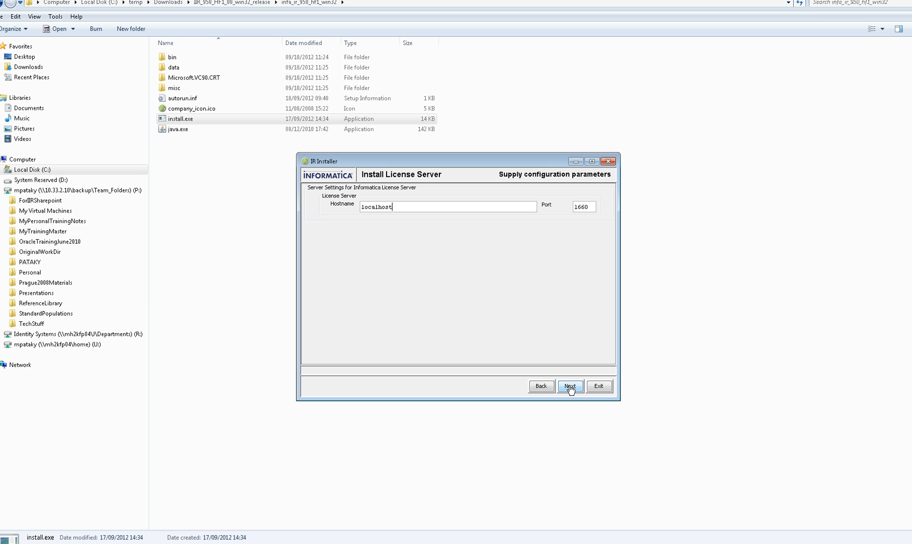
pyautogui.click(570, 386)
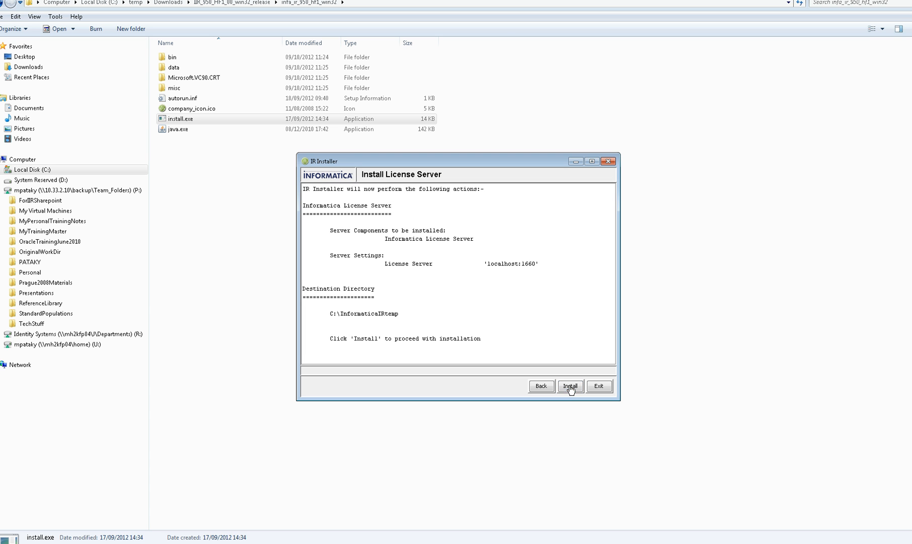
pyautogui.moveTo(569, 331)
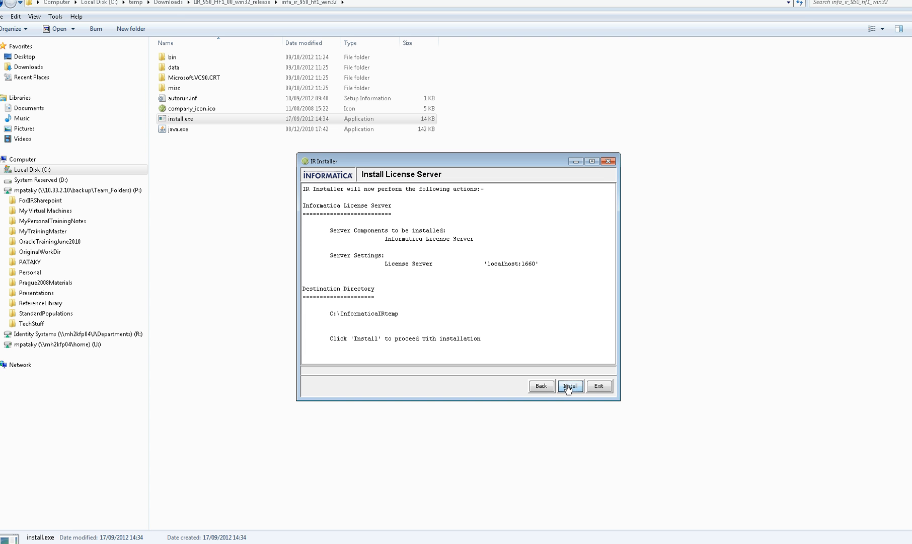
# Step: Install and start the license server, acknowledge success and return to the function list
pyautogui.click(570, 386)
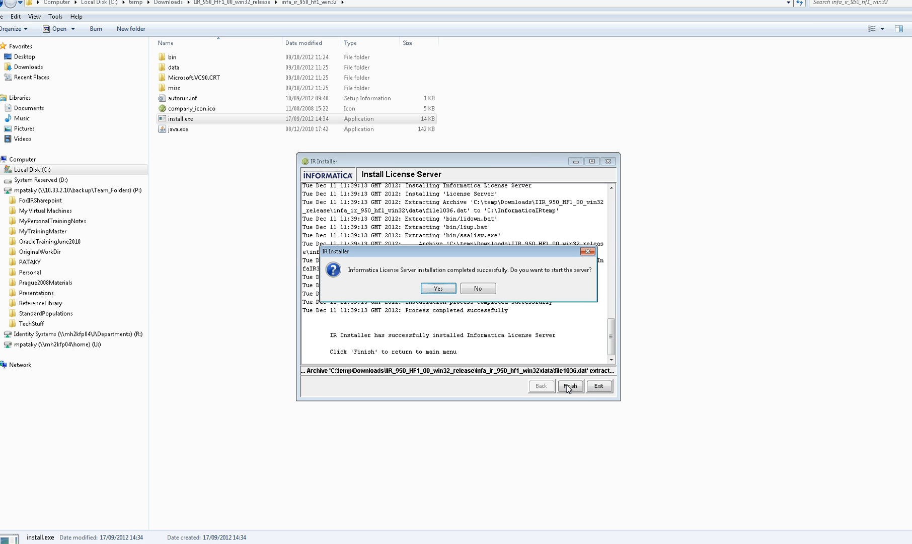
pyautogui.moveTo(470, 306)
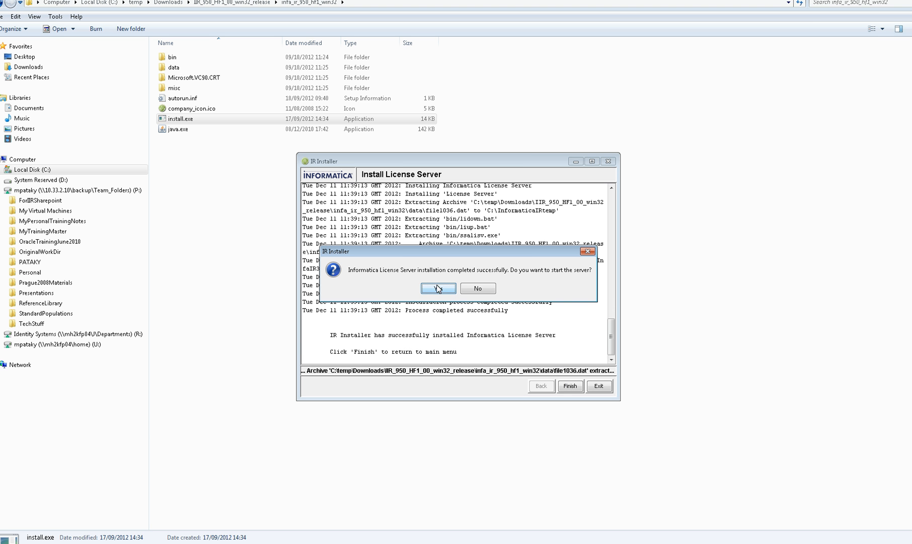
pyautogui.moveTo(437, 292)
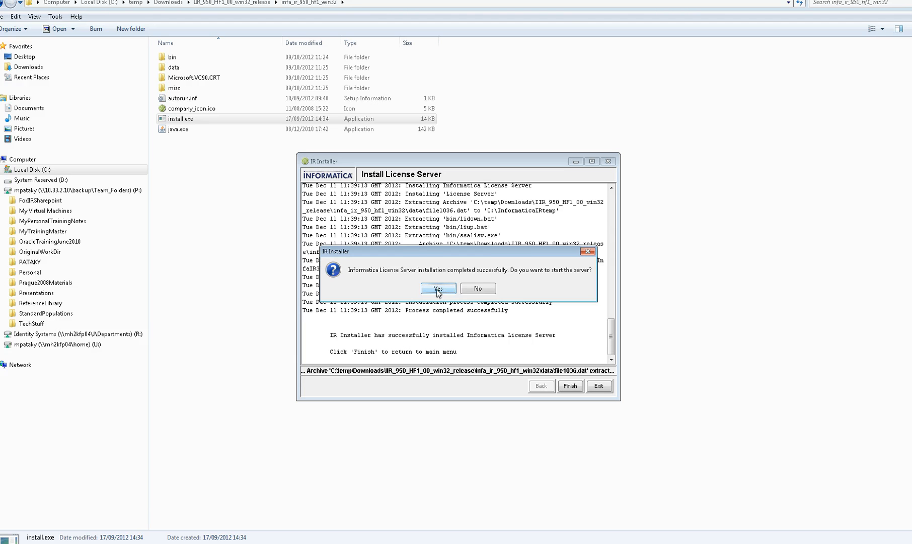
pyautogui.click(438, 288)
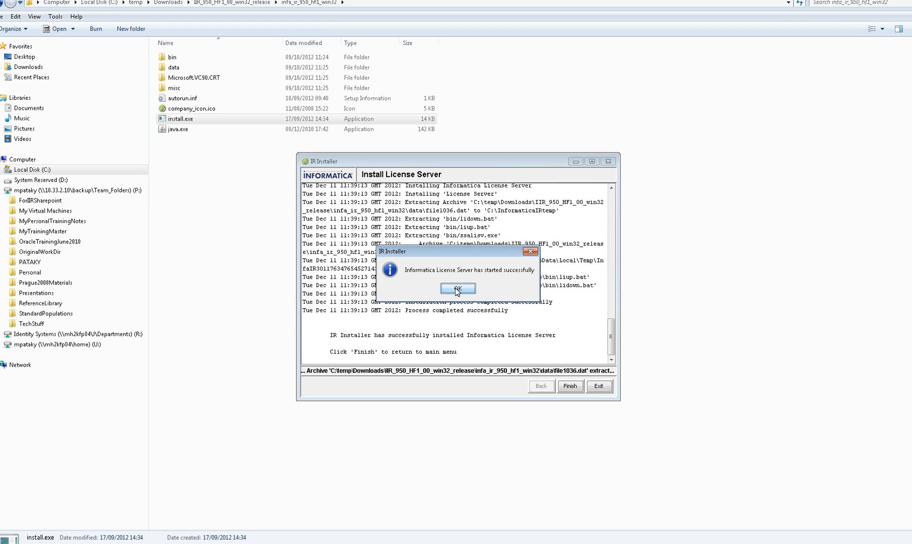
pyautogui.click(457, 288)
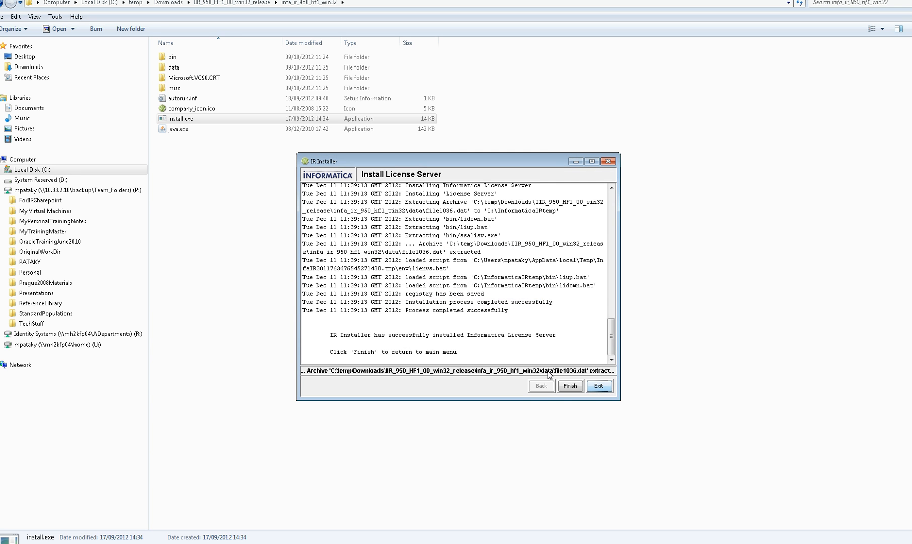
pyautogui.moveTo(368, 357)
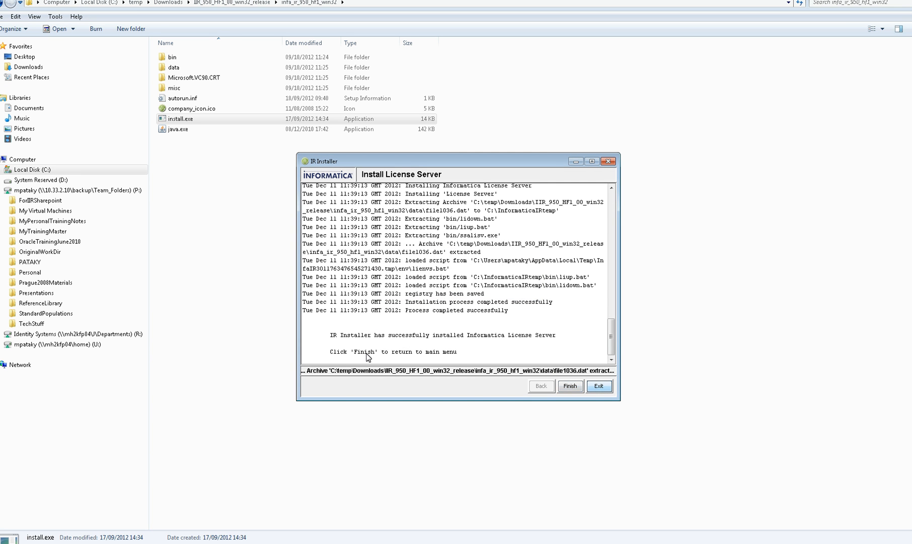
pyautogui.click(570, 386)
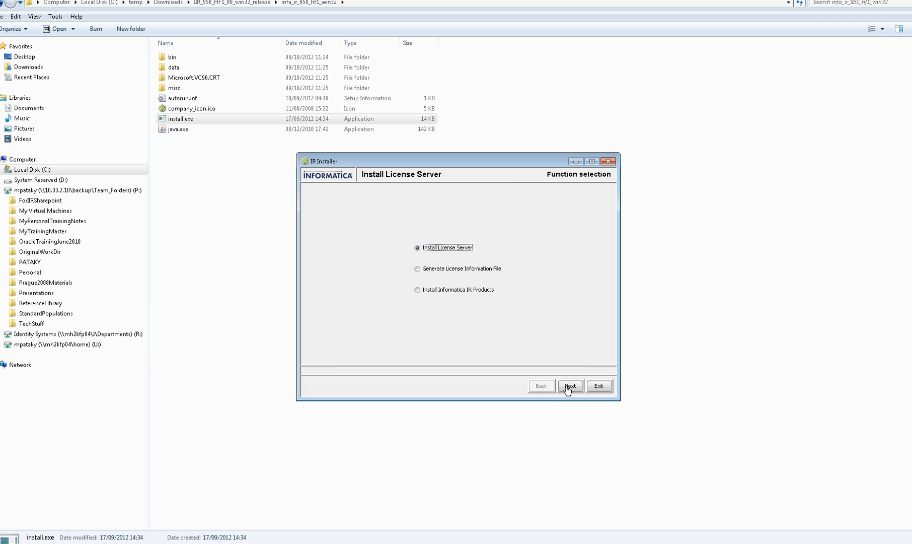
# Step: Generate the license information file idslcns.txt in C:\InformaticaIRtemp\licenses for localhost:1660
pyautogui.click(418, 269)
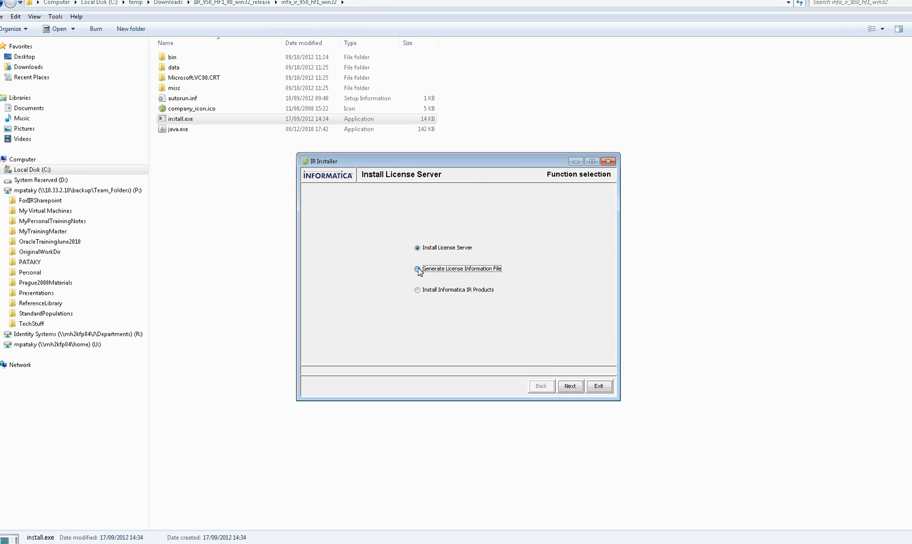
pyautogui.click(418, 269)
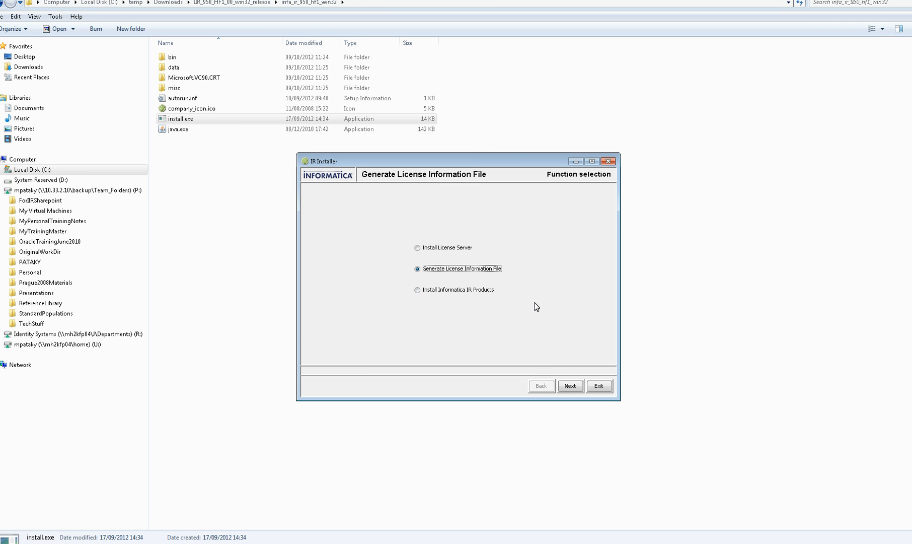
pyautogui.moveTo(543, 311)
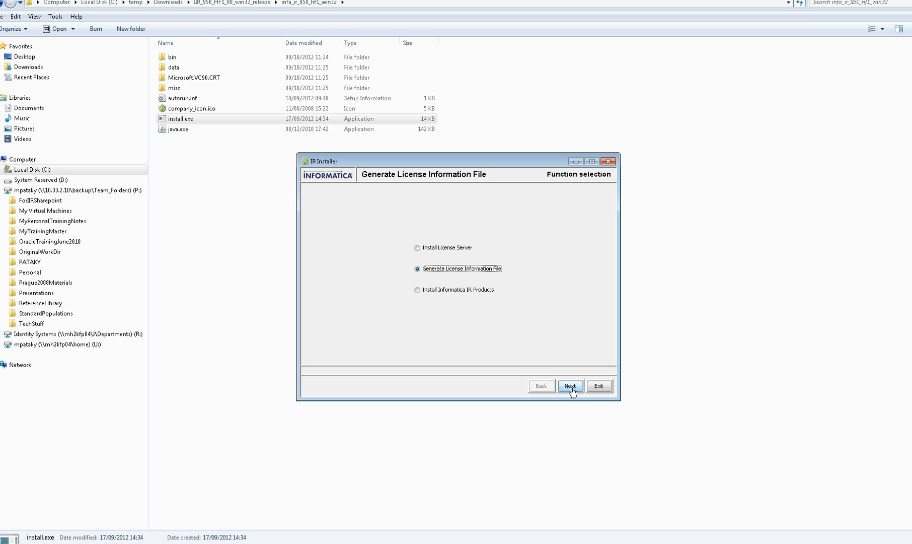
pyautogui.click(571, 386)
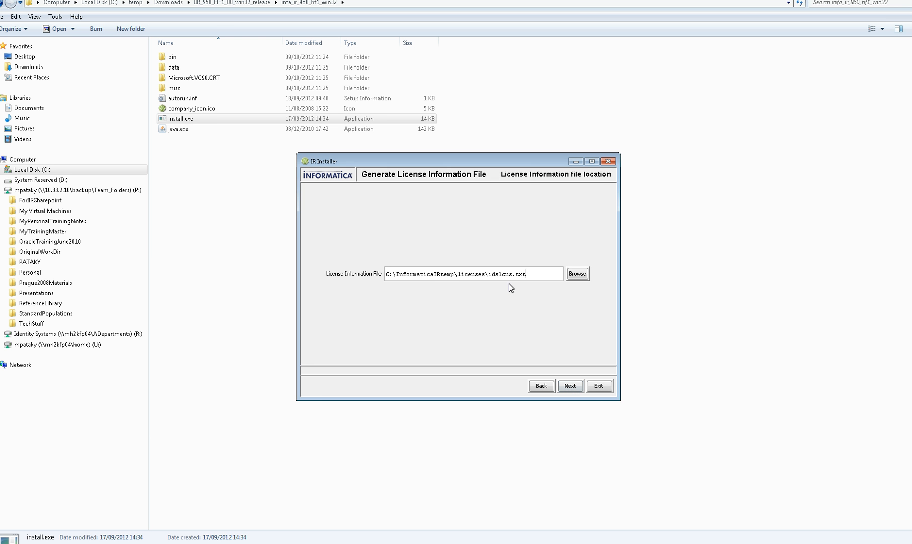
pyautogui.moveTo(447, 274)
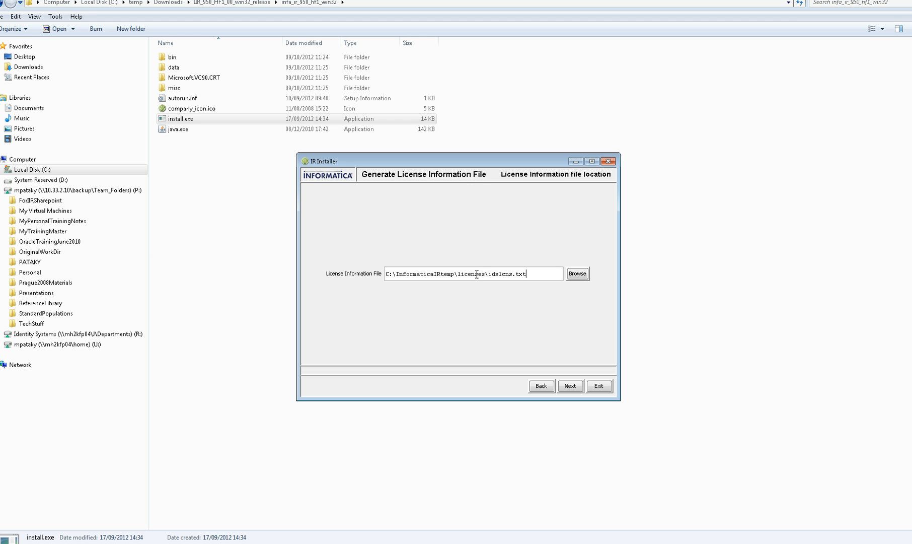
pyautogui.doubleClick(428, 273)
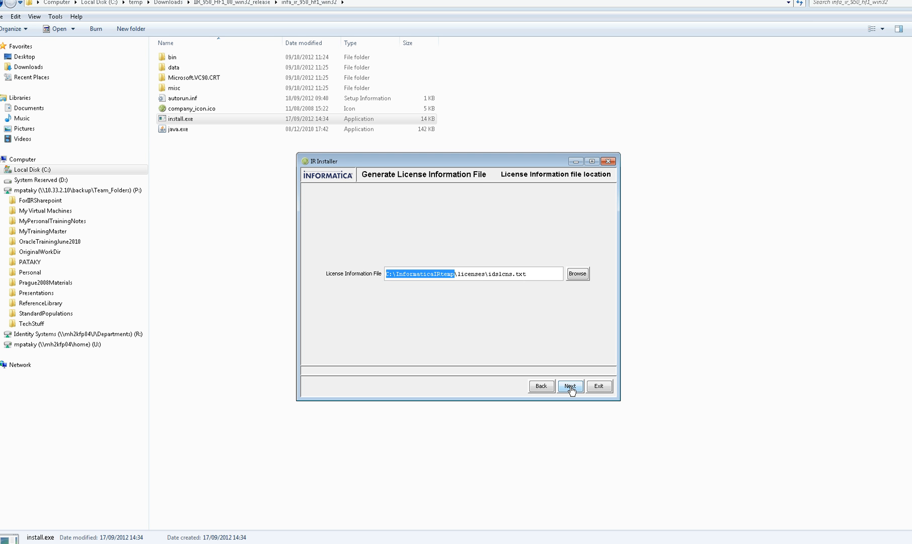
pyautogui.click(570, 385)
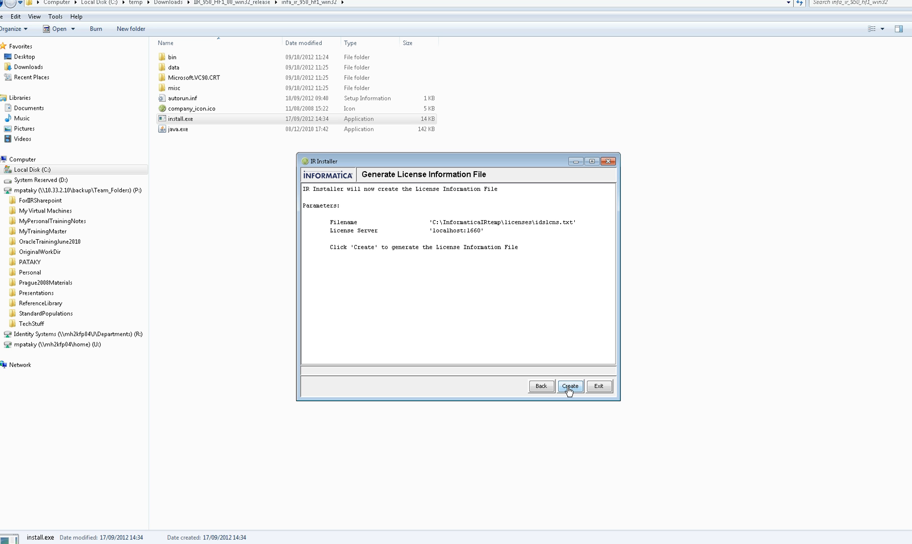
pyautogui.click(570, 386)
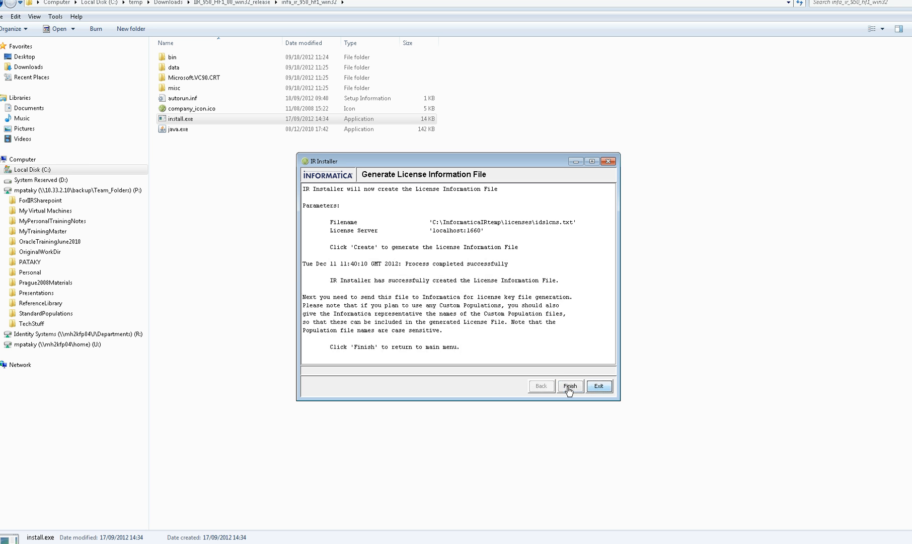
pyautogui.moveTo(552, 350)
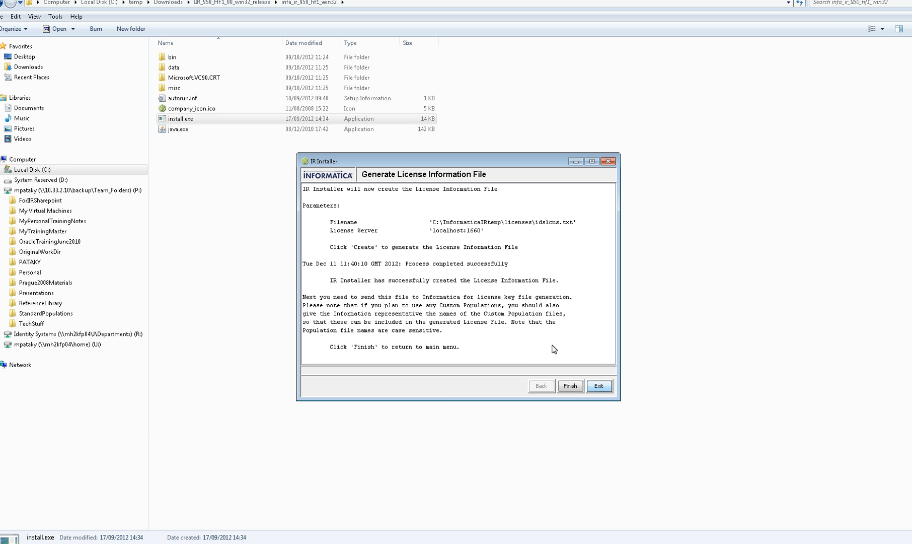
pyautogui.moveTo(516, 345)
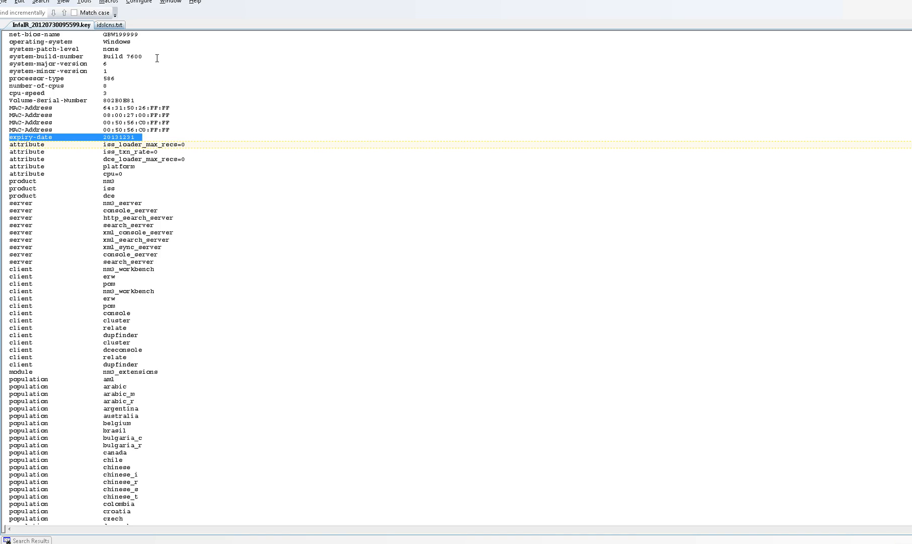
pyautogui.click(100, 24)
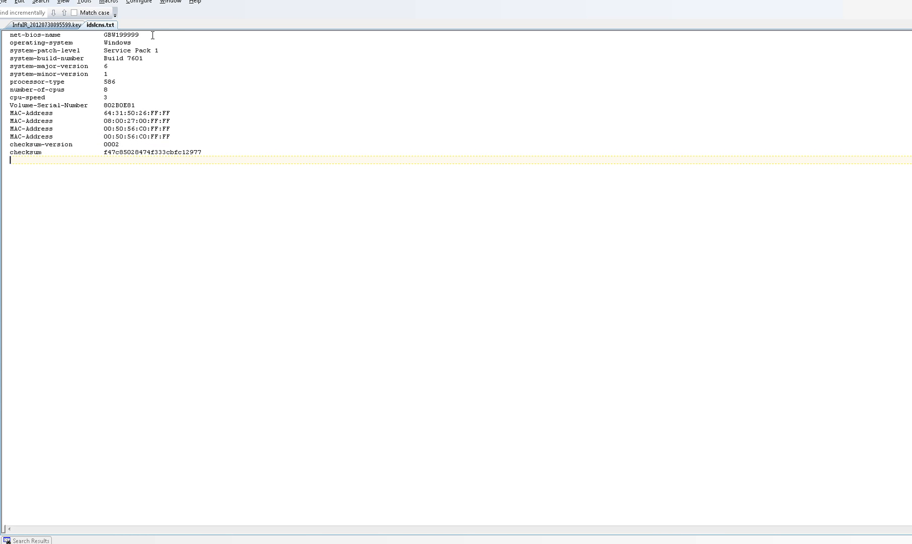
pyautogui.moveTo(186, 155)
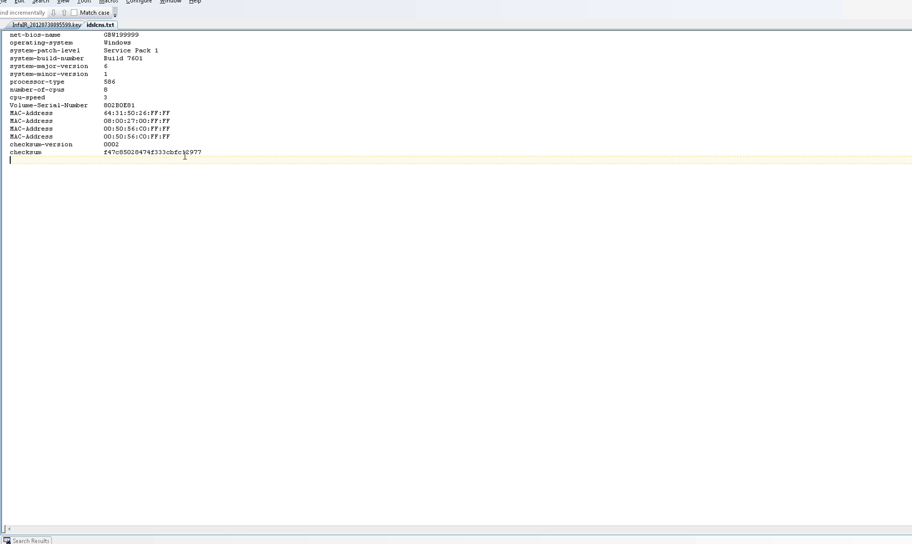
pyautogui.moveTo(176, 180)
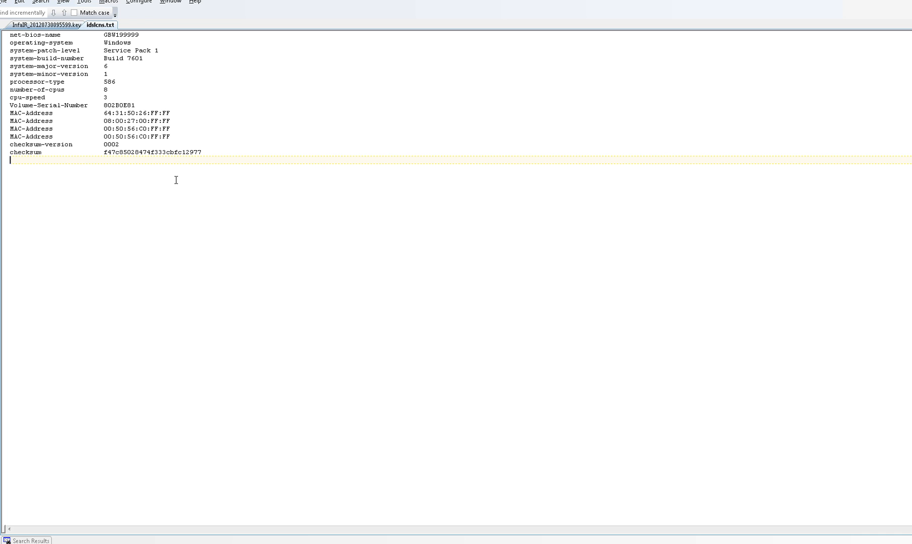
pyautogui.moveTo(182, 152)
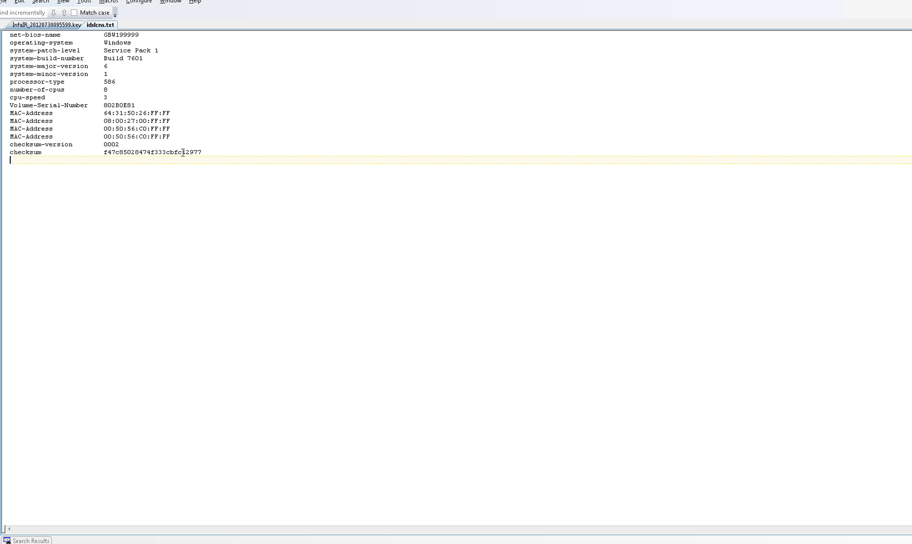
pyautogui.moveTo(239, 151)
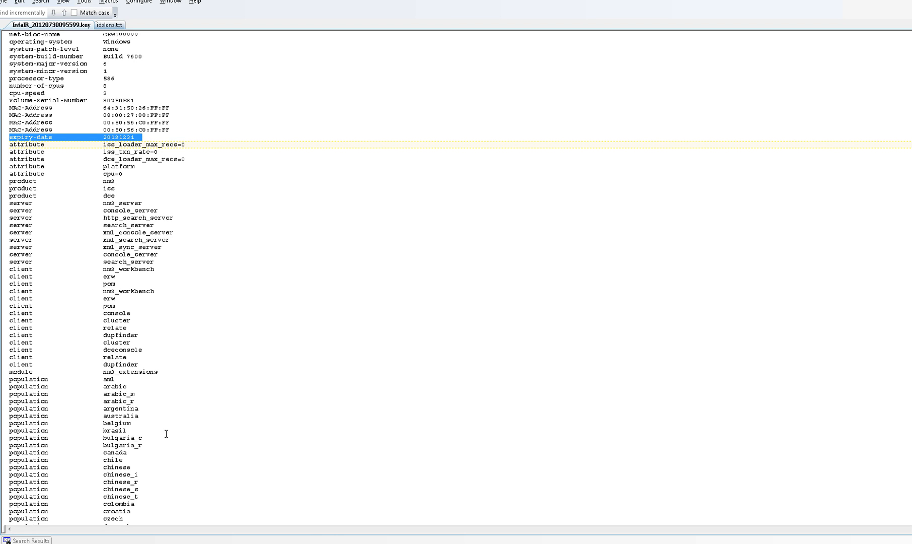
pyautogui.moveTo(179, 445)
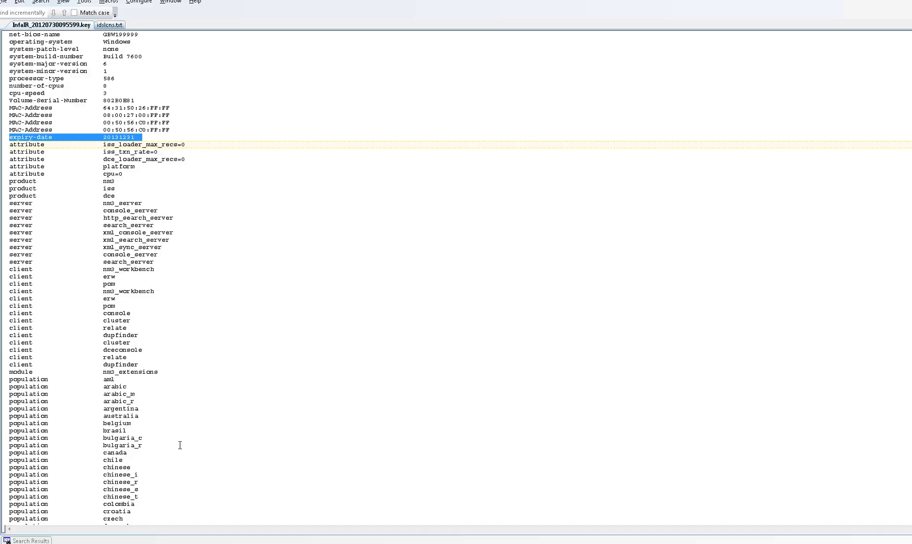
pyautogui.moveTo(186, 450)
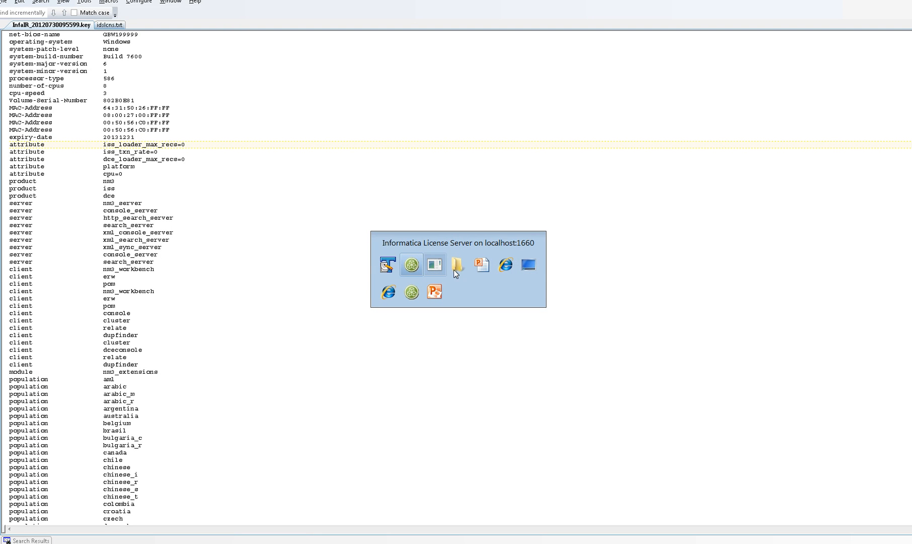
pyautogui.moveTo(458, 264)
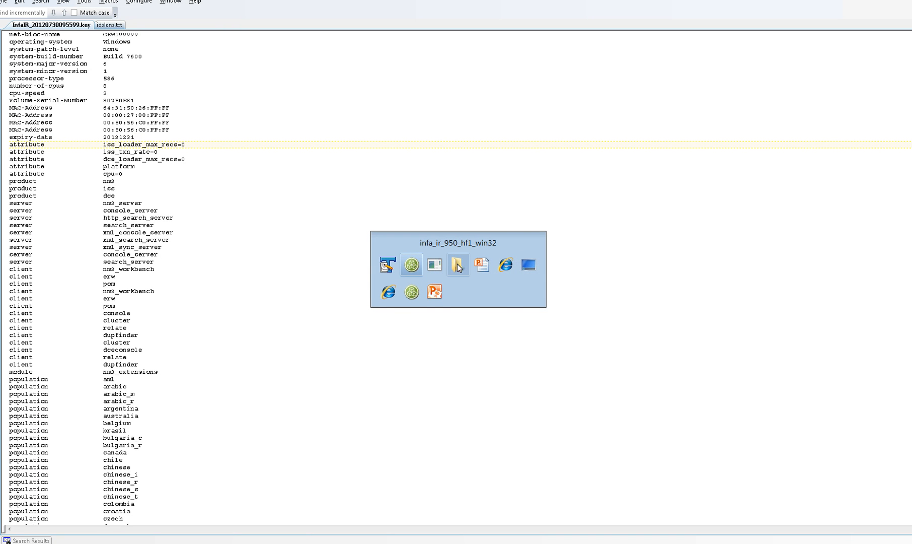
# Step: Browse in Windows Explorer to the C:\InformaticaIRtemp\licenses folder
pyautogui.click(459, 265)
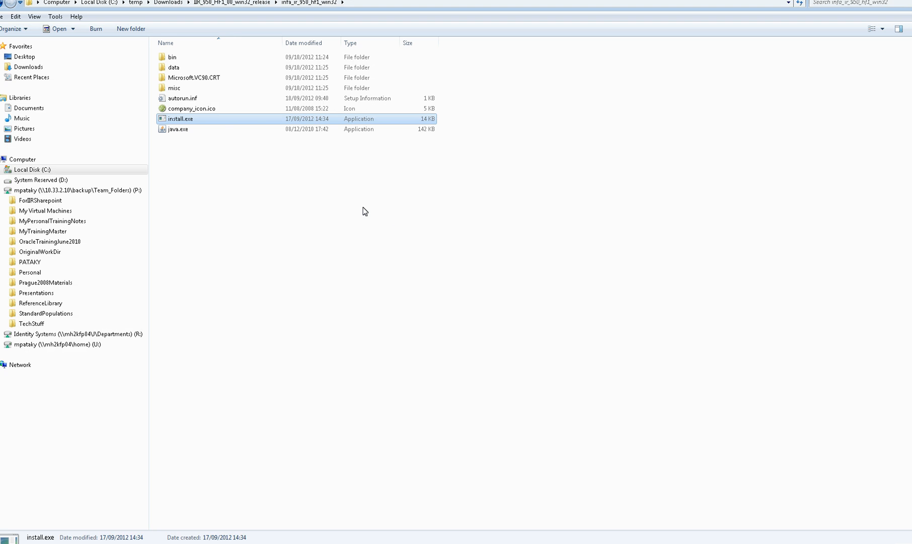
pyautogui.click(32, 169)
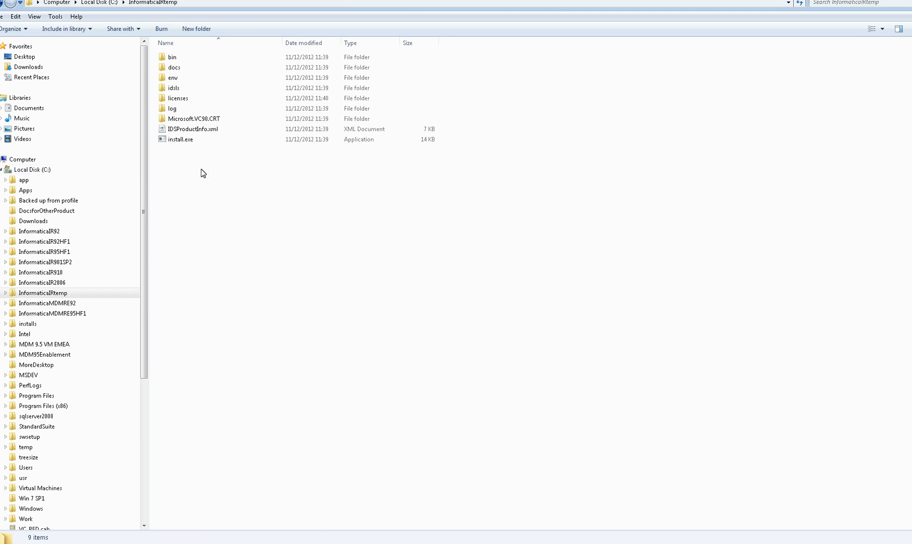
pyautogui.doubleClick(177, 98)
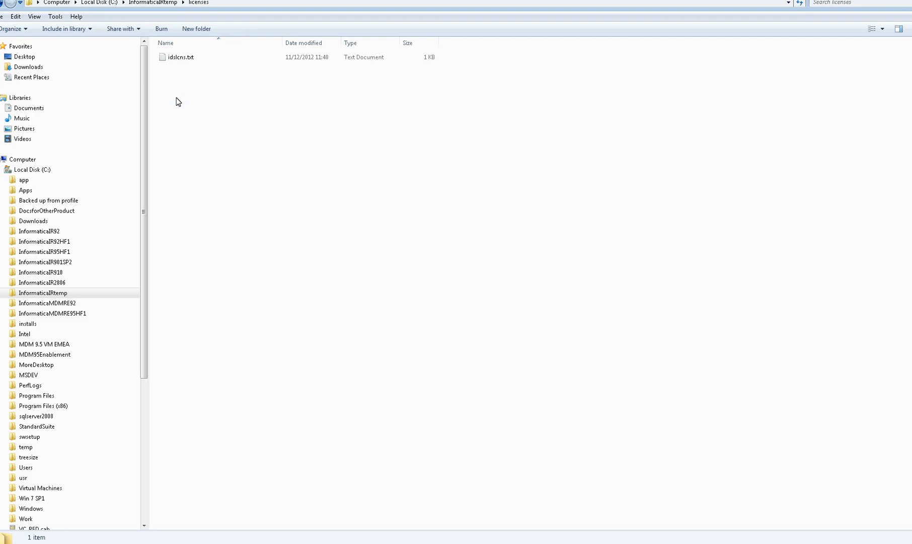
pyautogui.moveTo(207, 117)
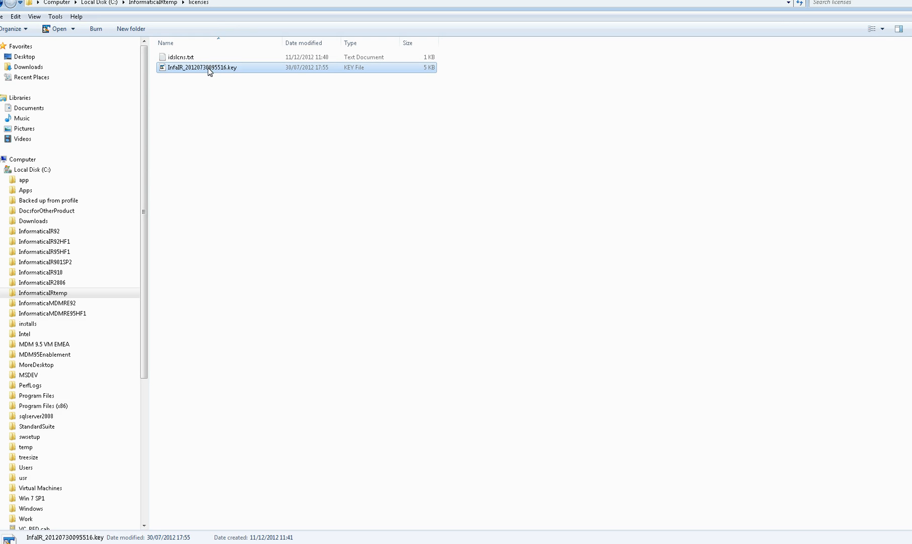
pyautogui.moveTo(209, 70)
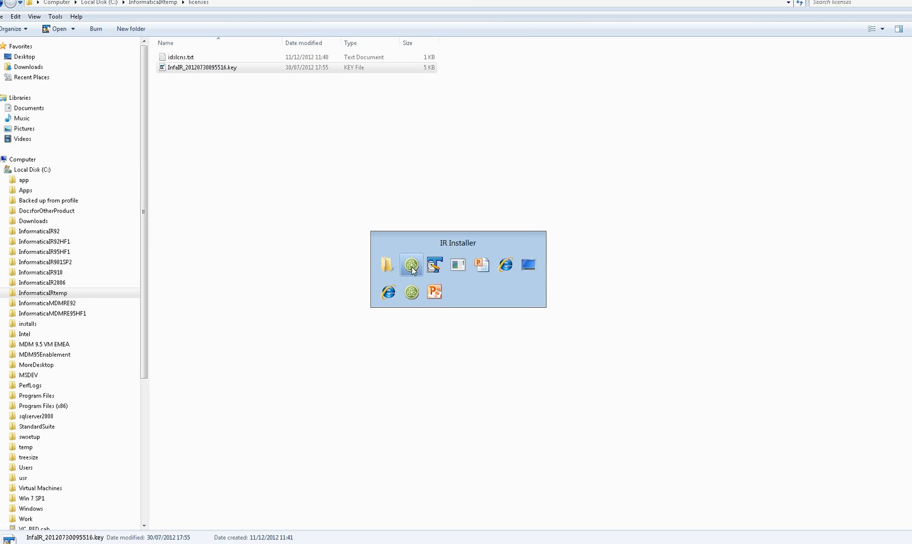
# Step: Start Install Informatica IR Products with license server localhost:1660 and folder C:\InformaticaIRtemp
pyautogui.click(411, 266)
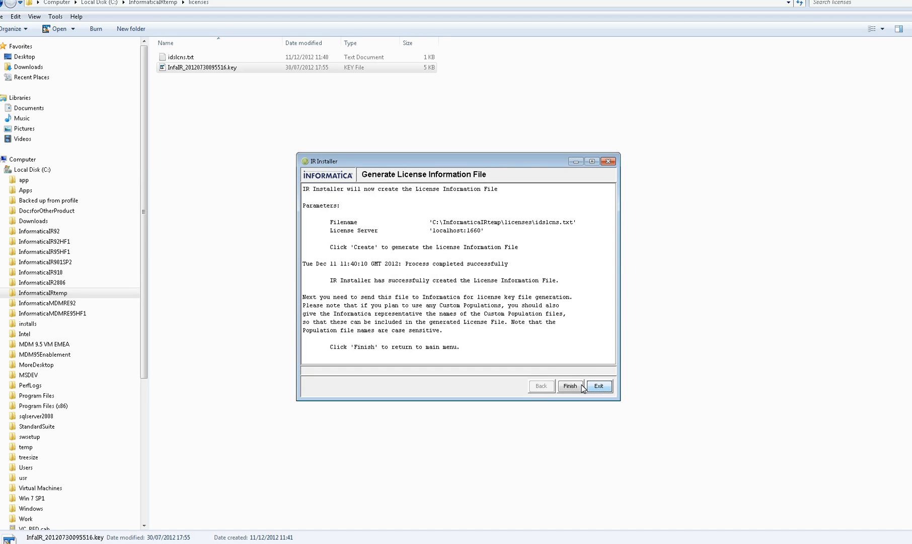
pyautogui.click(569, 385)
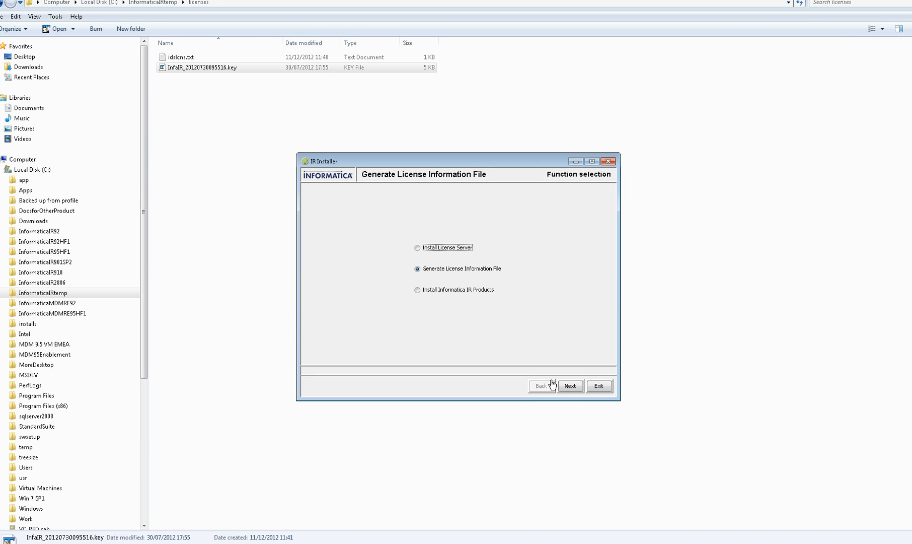
pyautogui.click(418, 290)
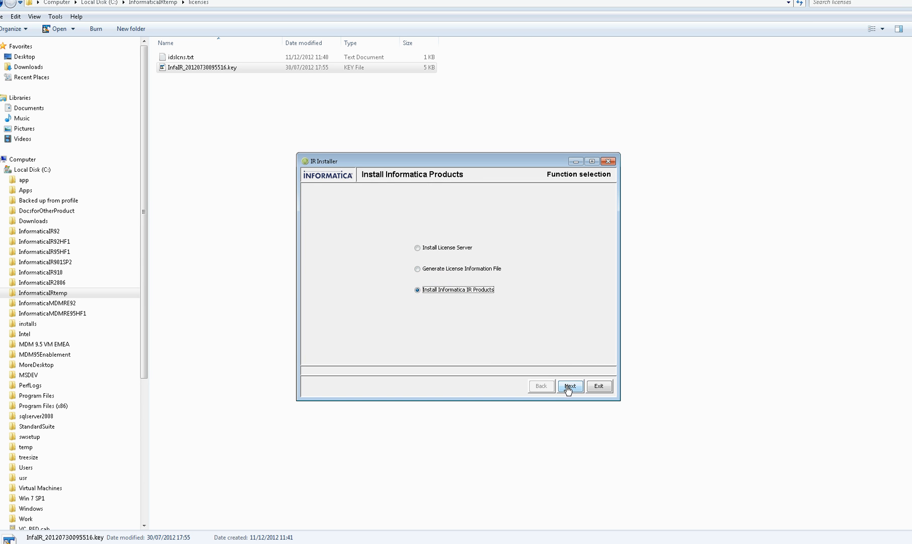
pyautogui.click(570, 386)
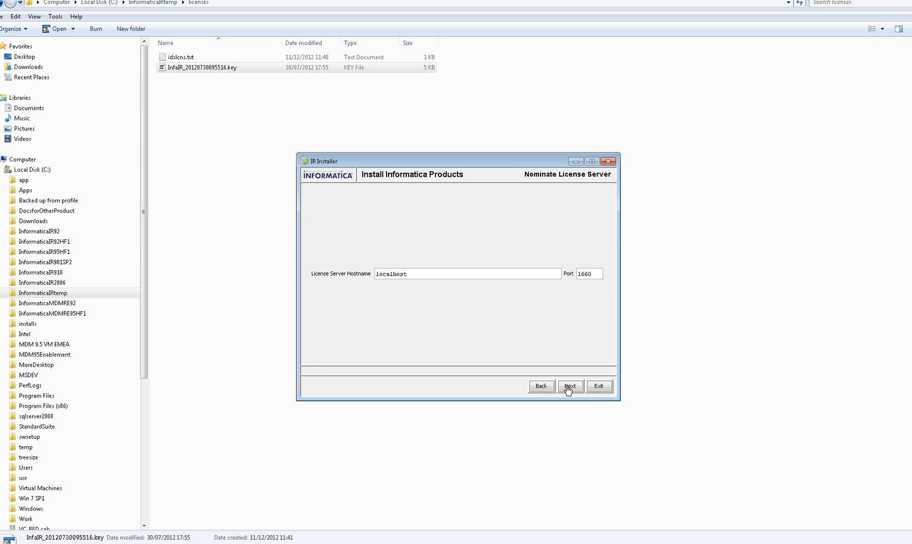
pyautogui.click(570, 386)
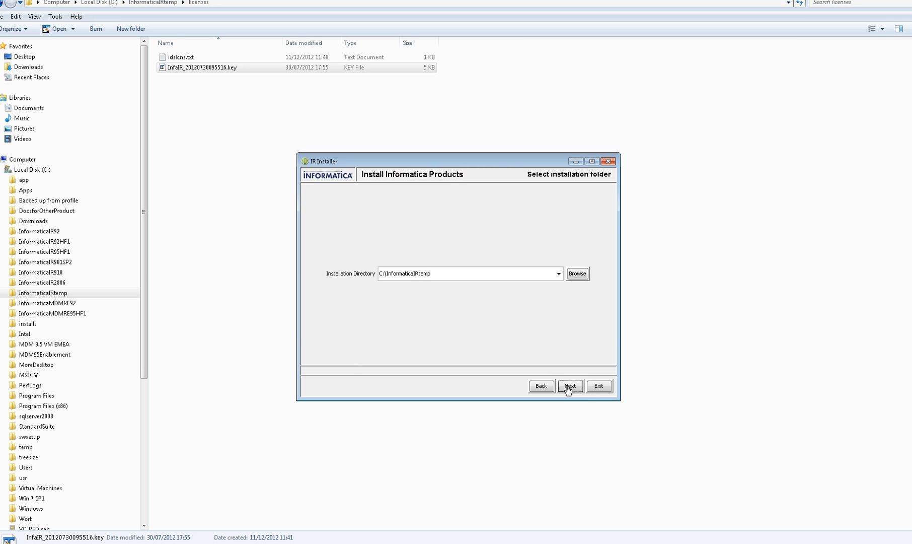
pyautogui.click(570, 386)
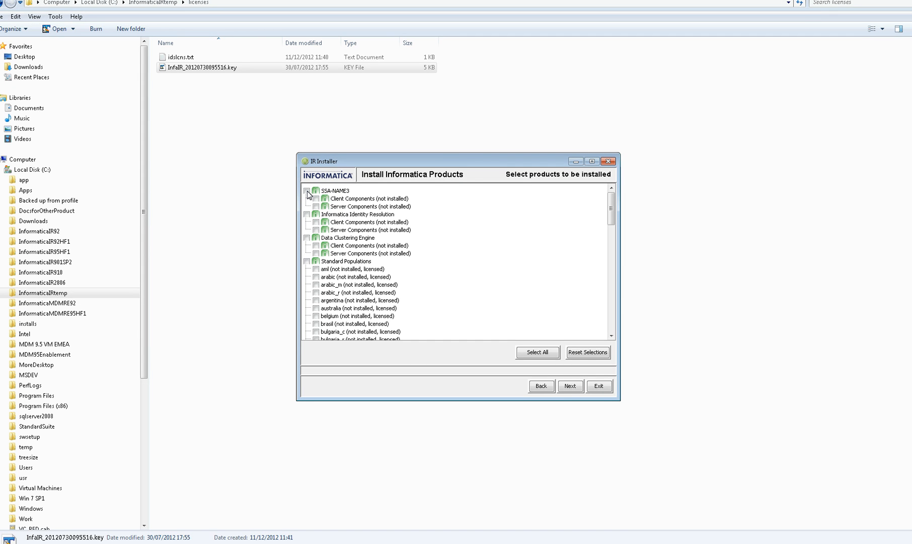
# Step: Select SSA-NAME3 with the australia population and server localhost:1665, reaching the summary
pyautogui.click(309, 191)
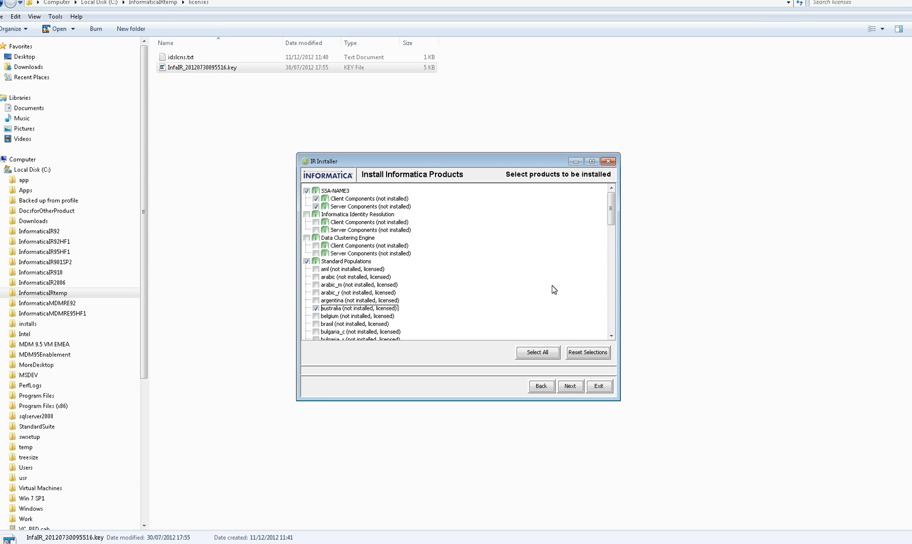
pyautogui.moveTo(534, 297)
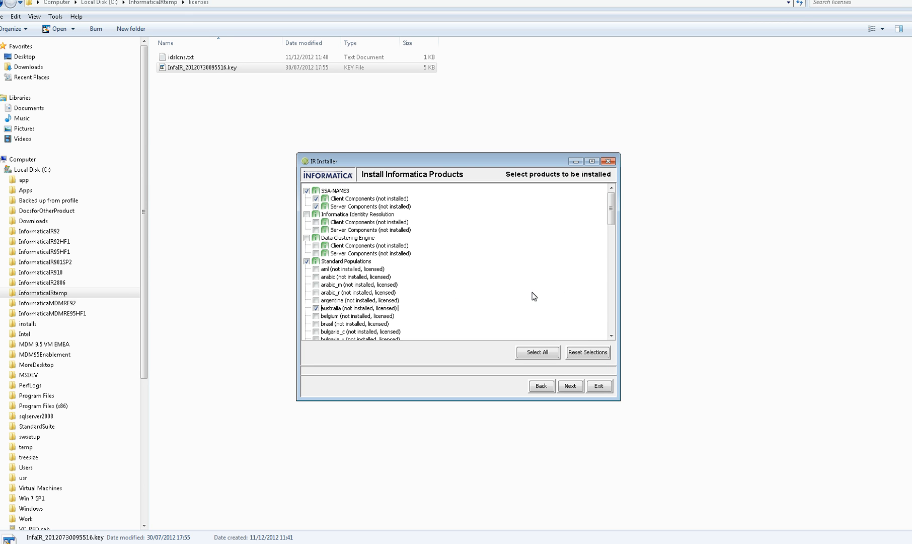
pyautogui.moveTo(536, 293)
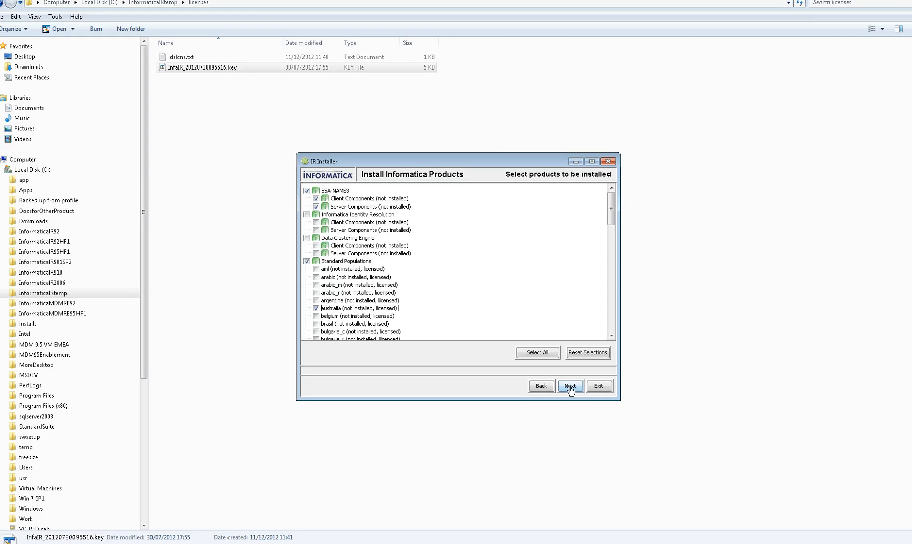
pyautogui.click(570, 386)
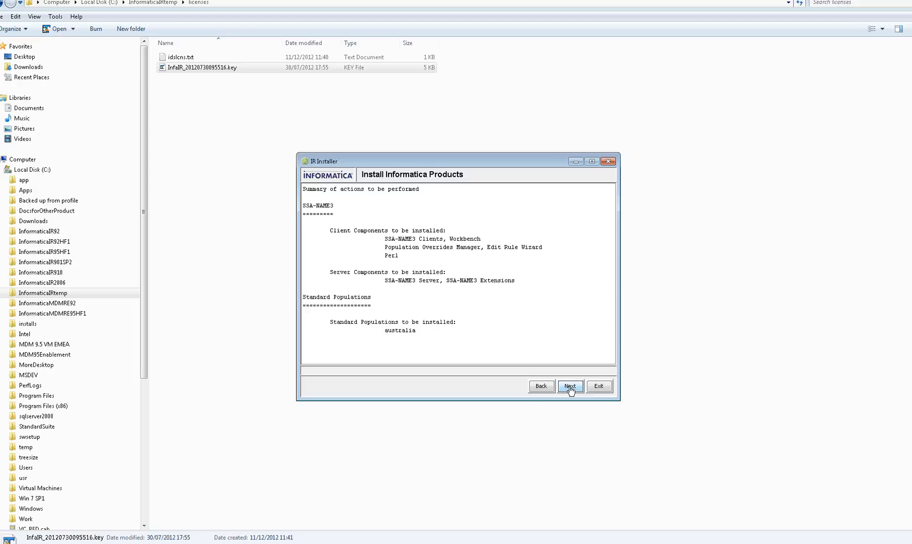
pyautogui.click(570, 385)
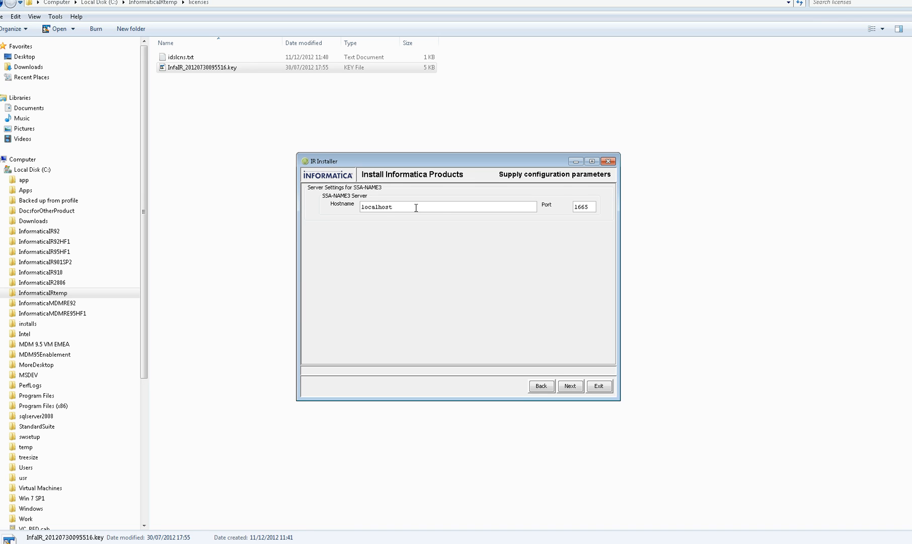
pyautogui.moveTo(536, 198)
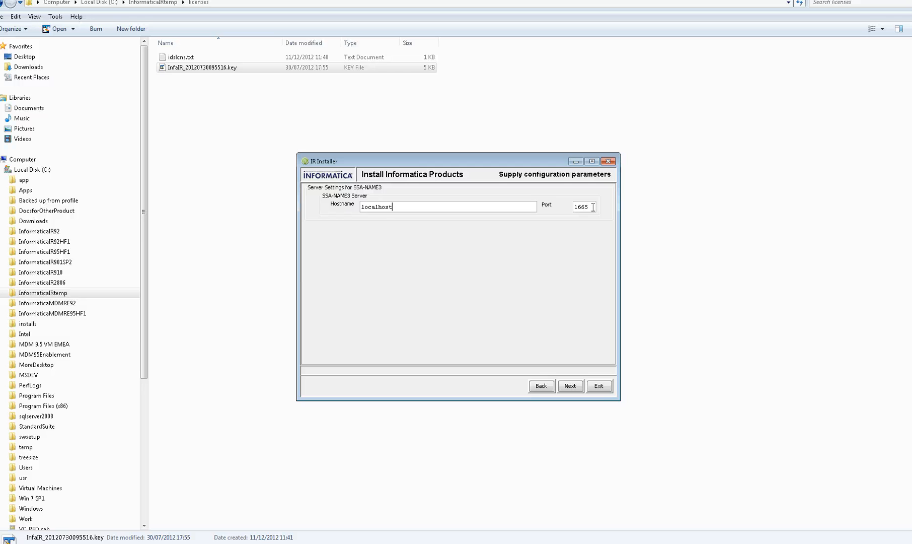
pyautogui.moveTo(588, 250)
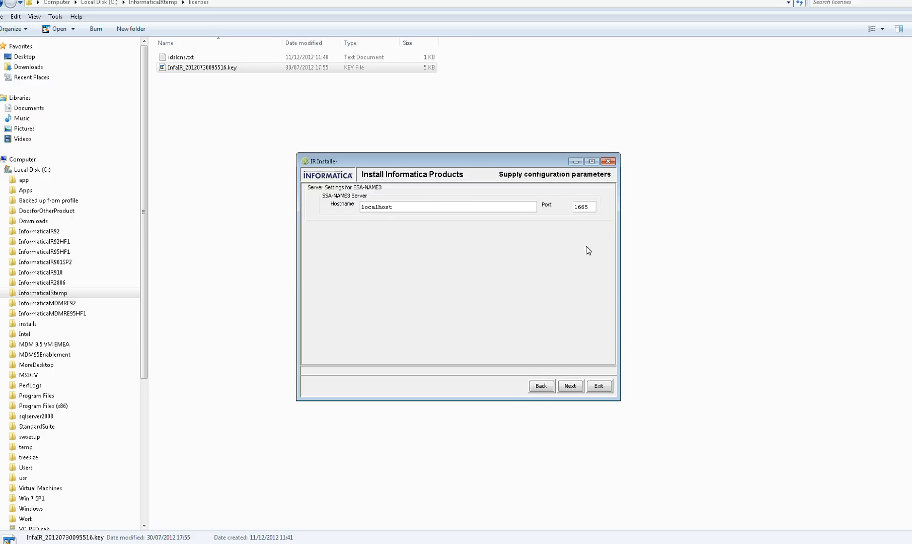
pyautogui.click(446, 207)
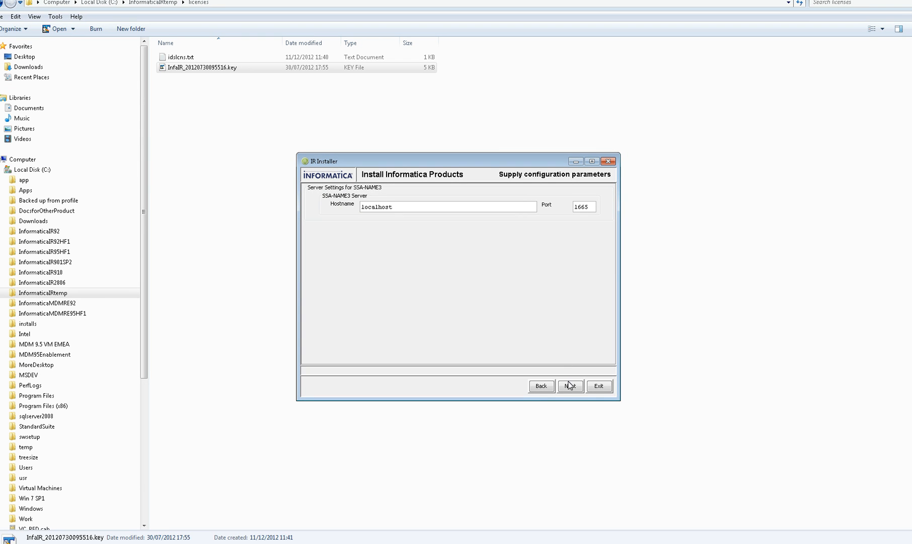
pyautogui.click(570, 386)
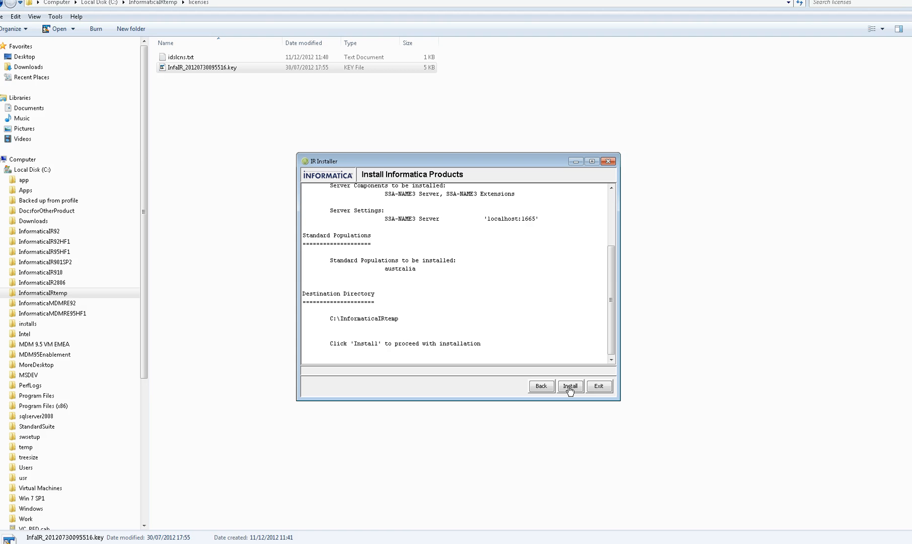
# Step: Install SSA-NAME3 and the australia population, then exit the installer with confirmation
pyautogui.click(570, 385)
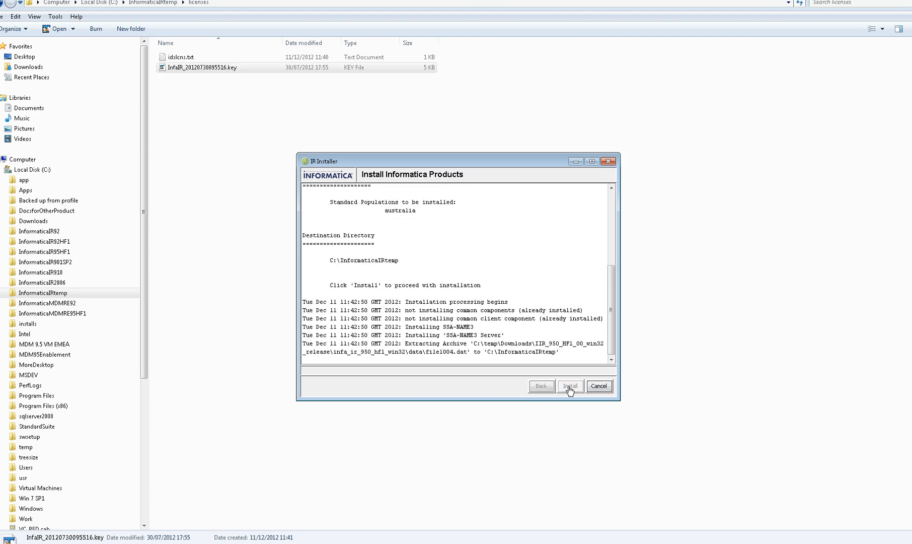
pyautogui.click(570, 386)
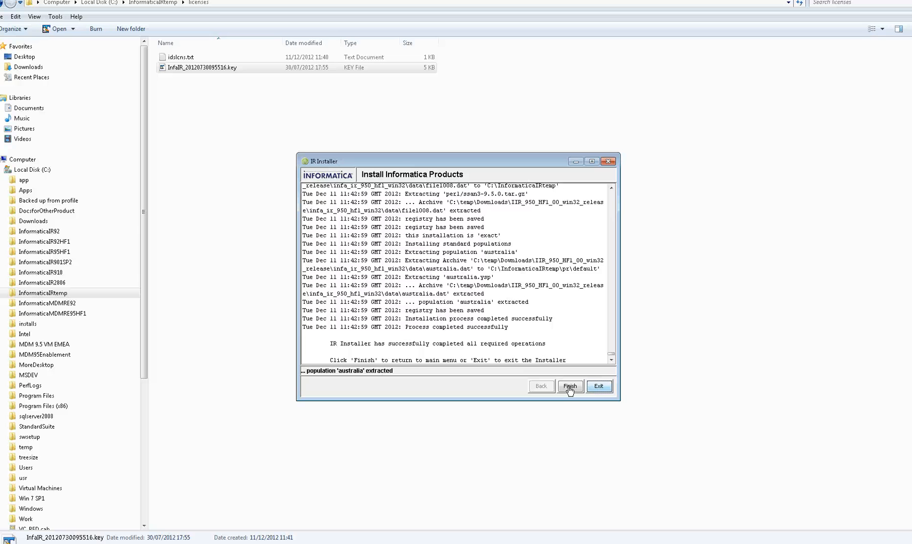
pyautogui.click(570, 386)
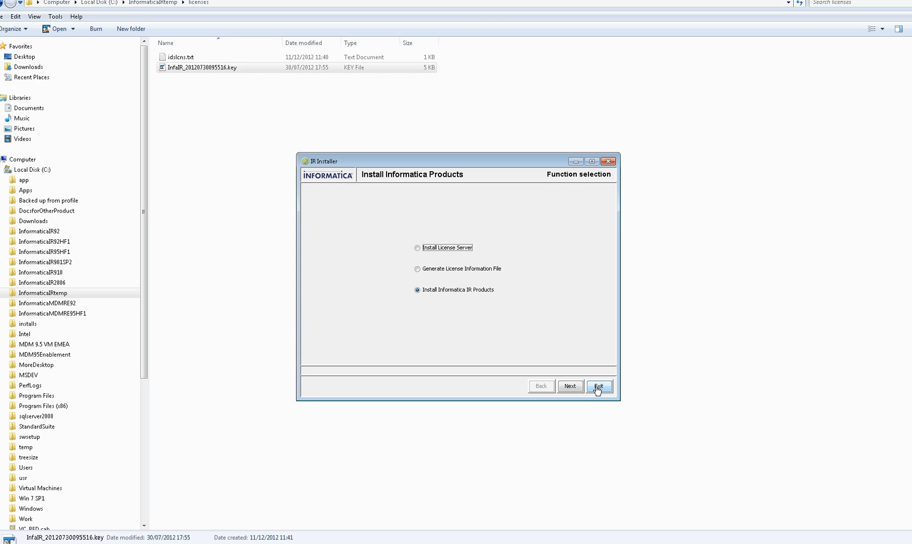
pyautogui.click(599, 385)
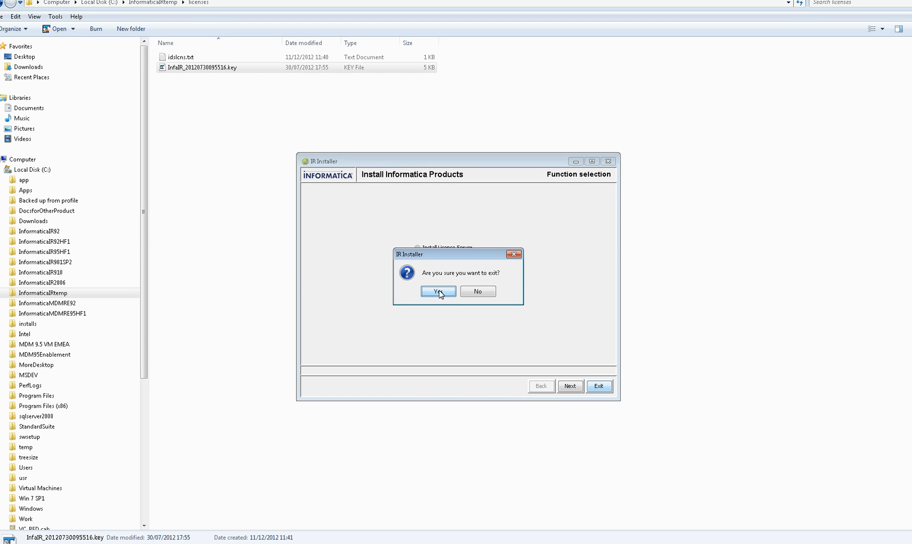
pyautogui.click(438, 291)
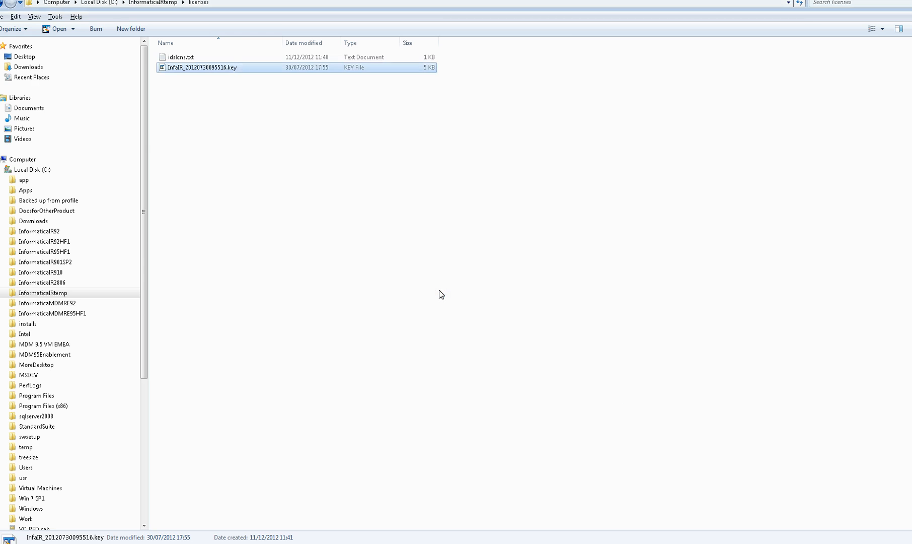